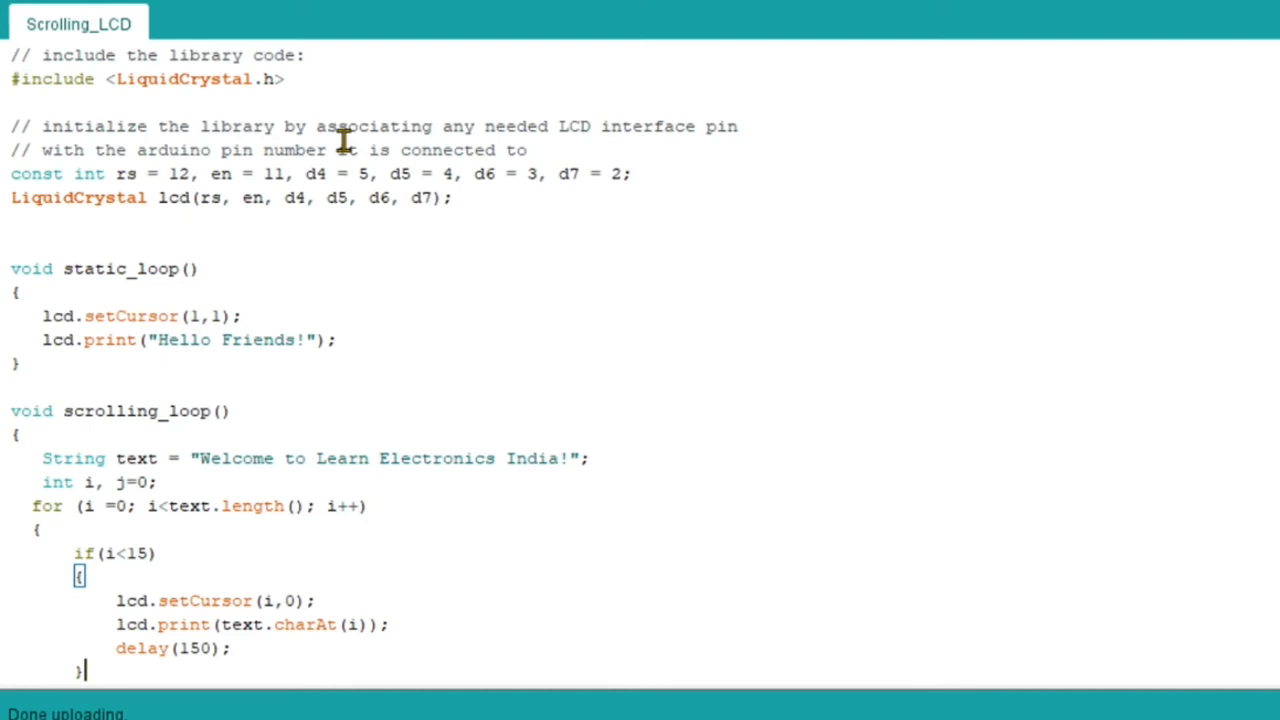
mouse_move(80, 72)
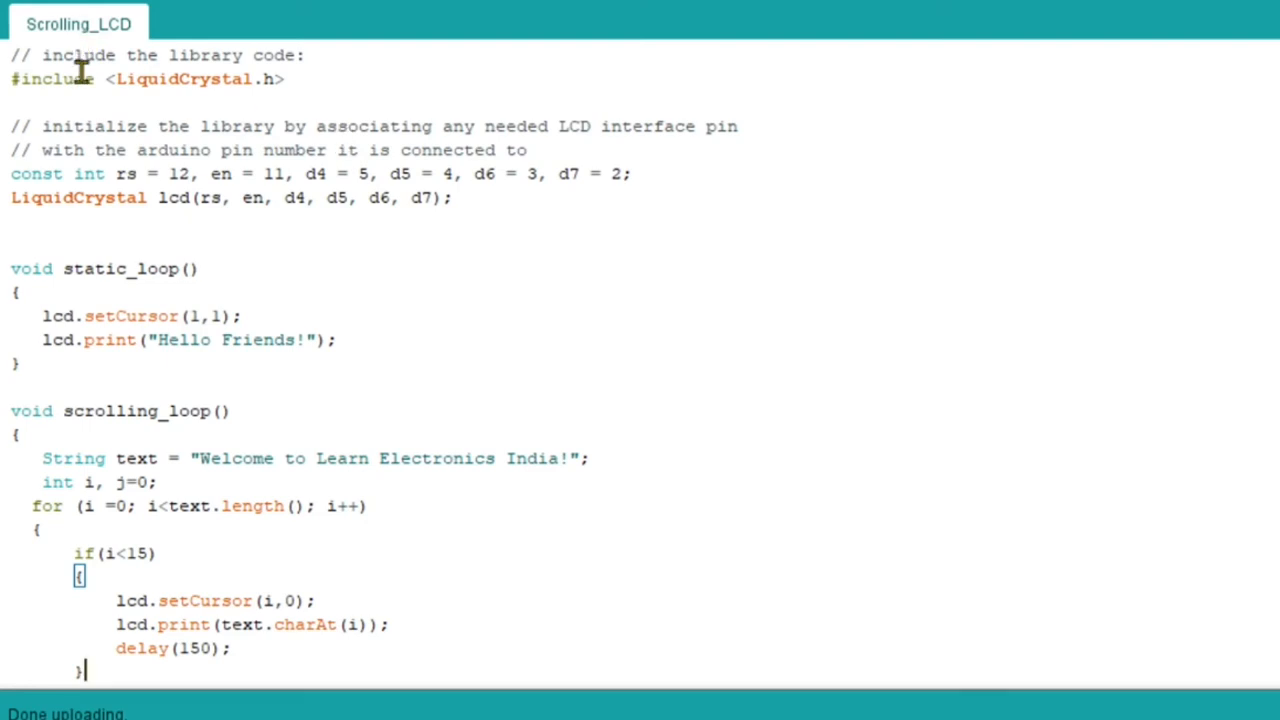
mouse_move(64, 80)
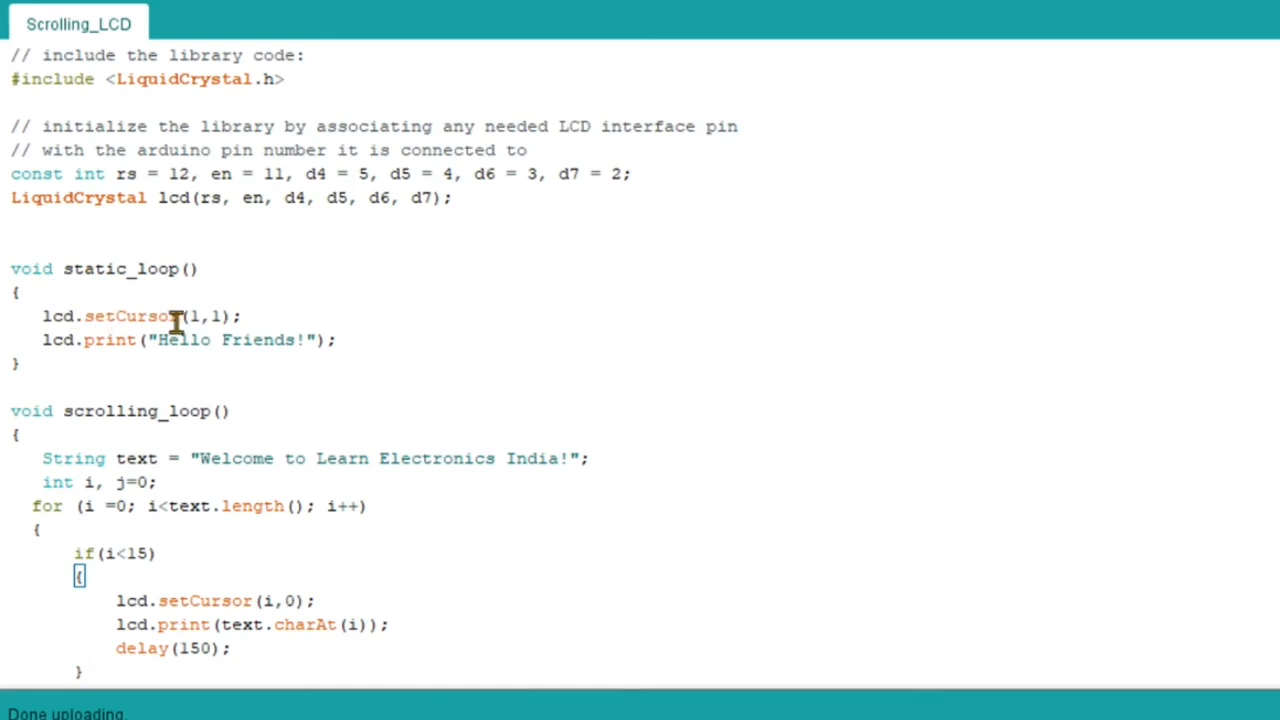
mouse_move(216, 316)
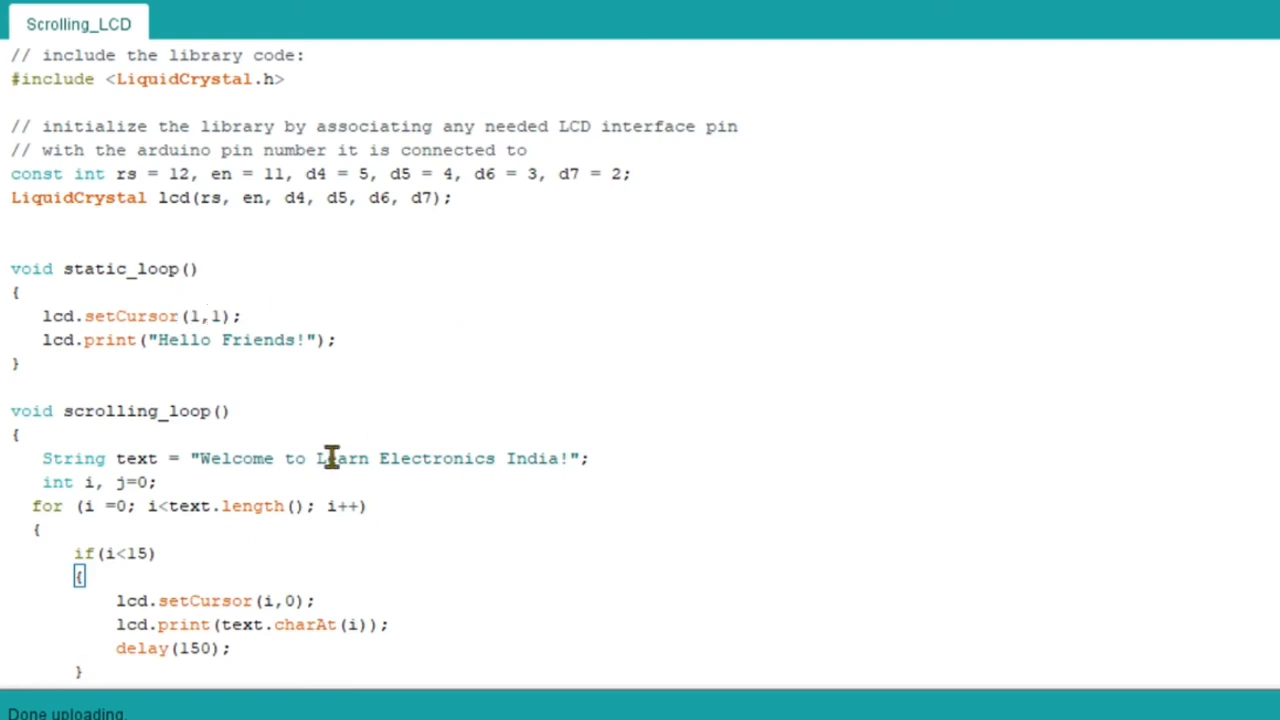
Scroll through the Scrolling_LCD sketch and verify it, compiling to 3596 bytes with no errors.
scroll(down, 3)
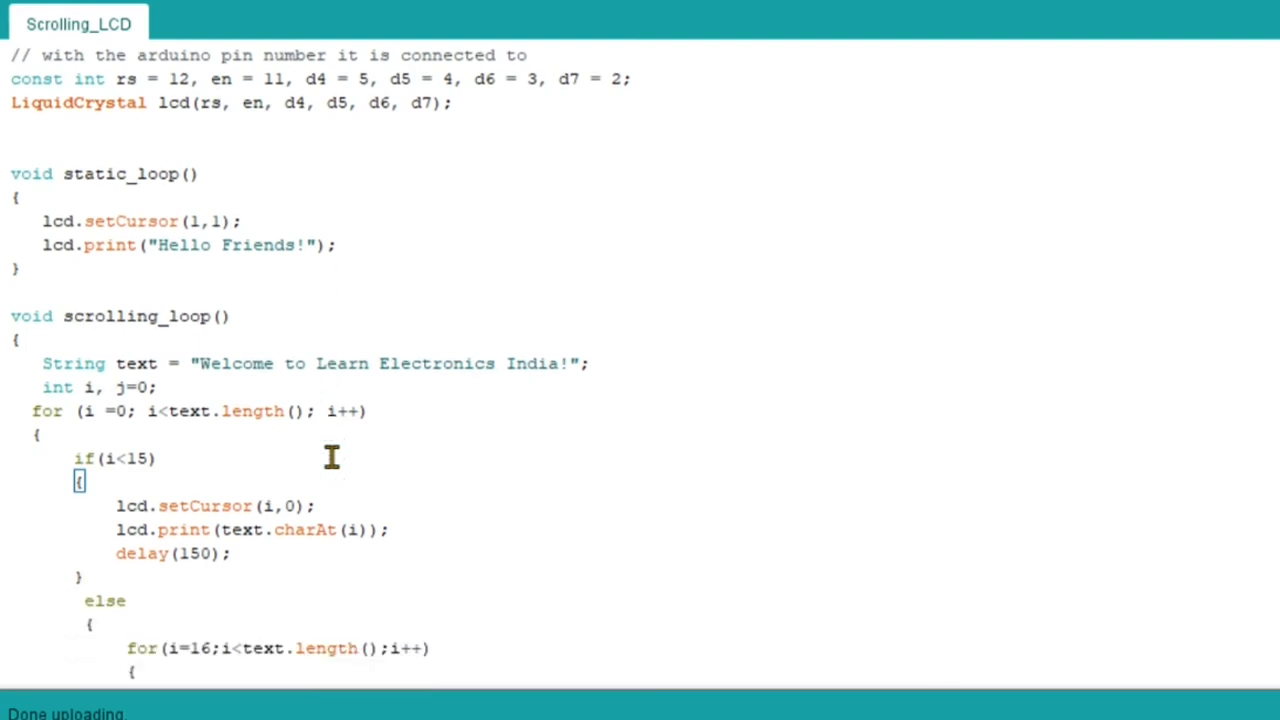
scroll(down, 3)
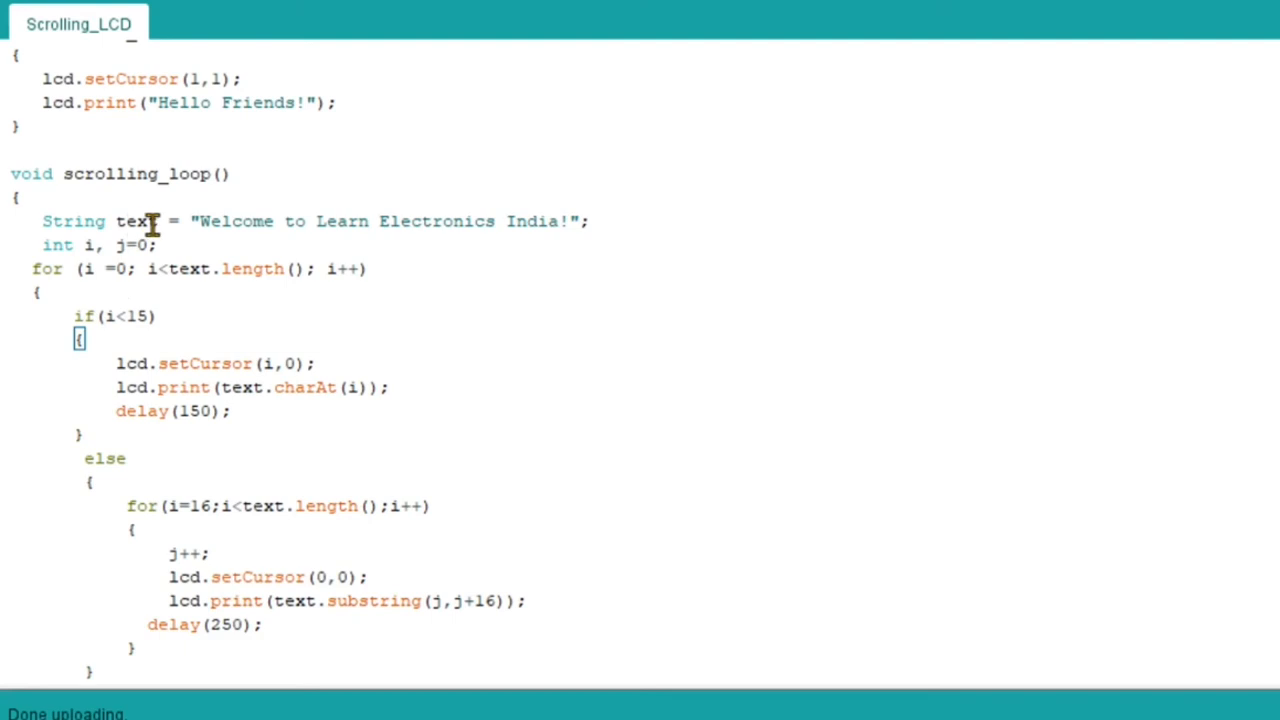
mouse_move(458, 242)
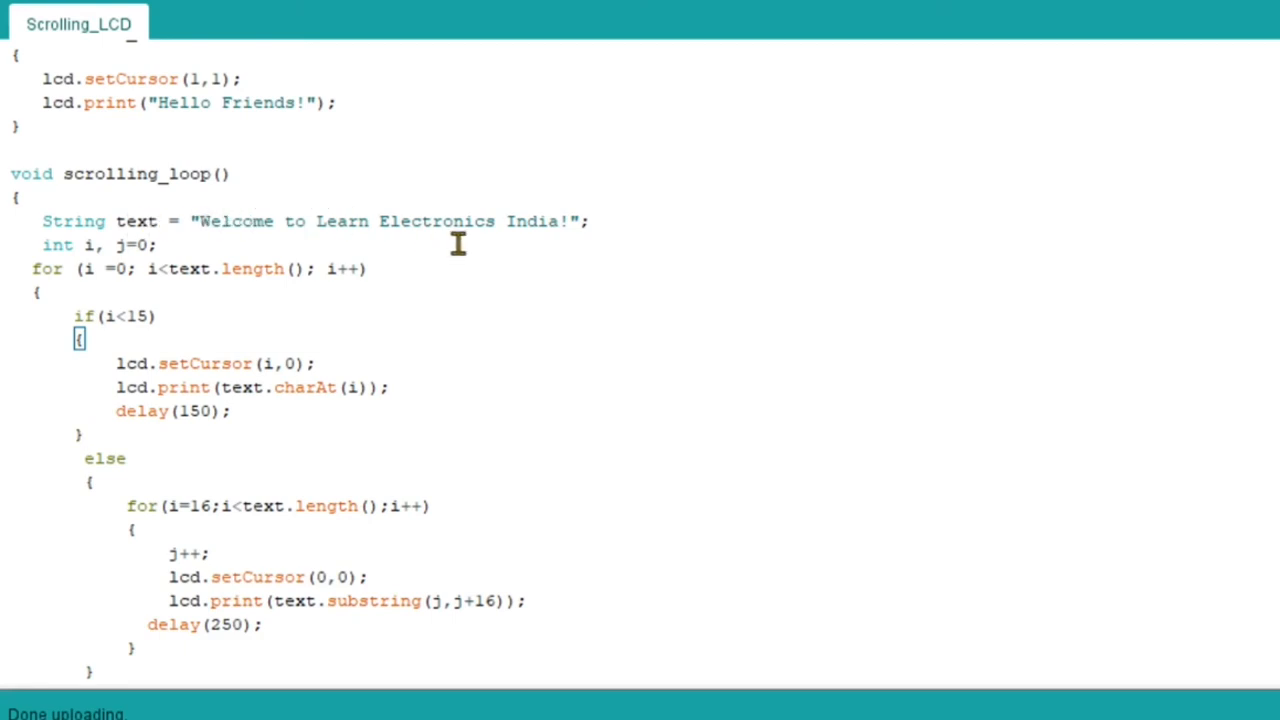
mouse_move(564, 244)
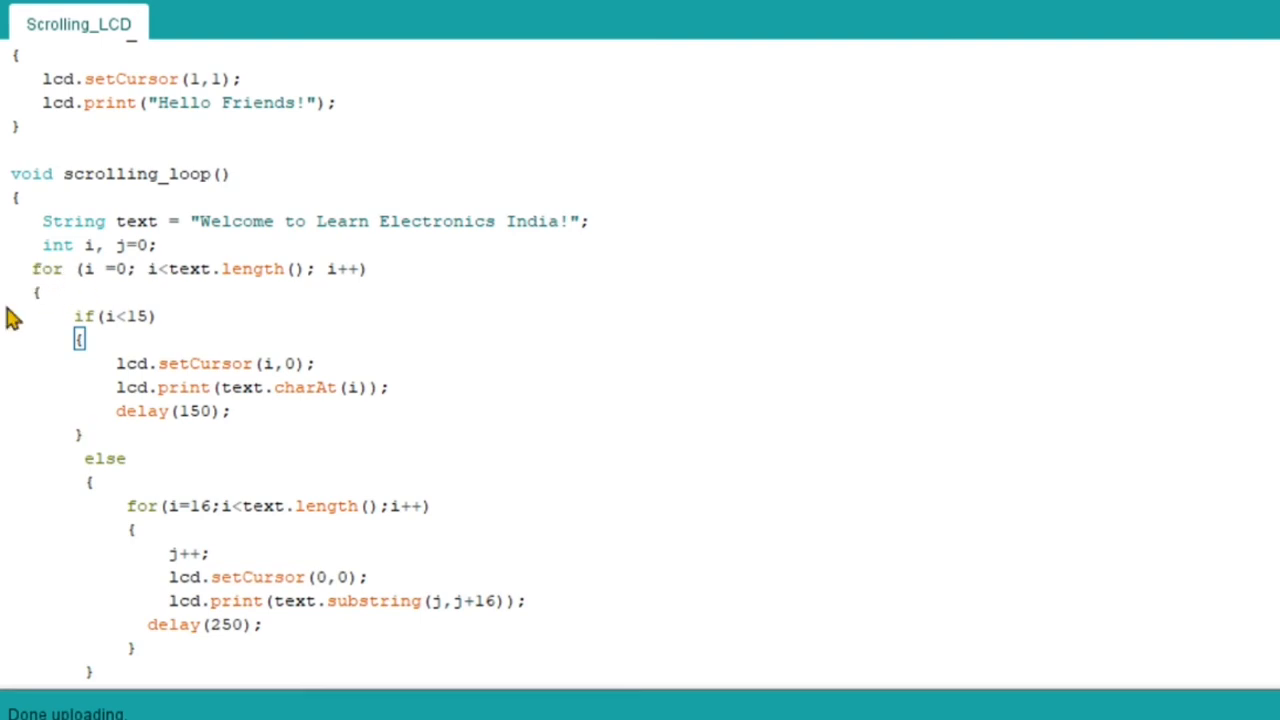
mouse_move(68, 302)
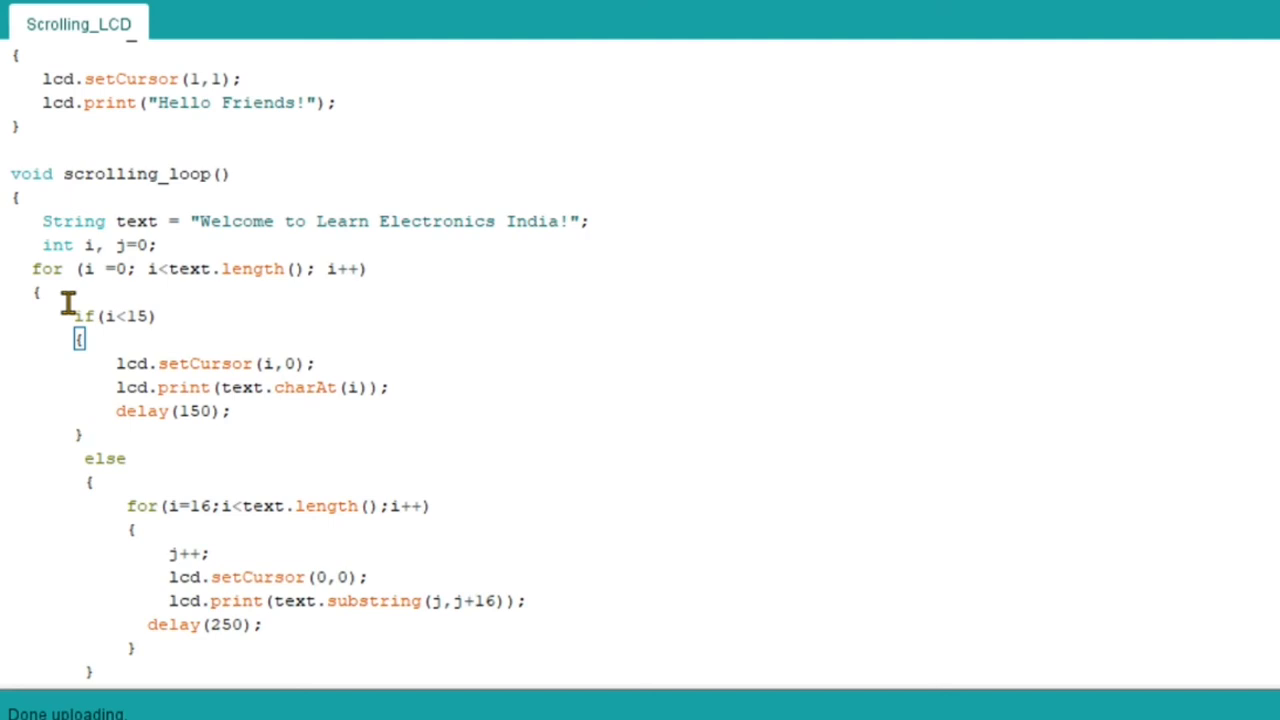
mouse_move(118, 318)
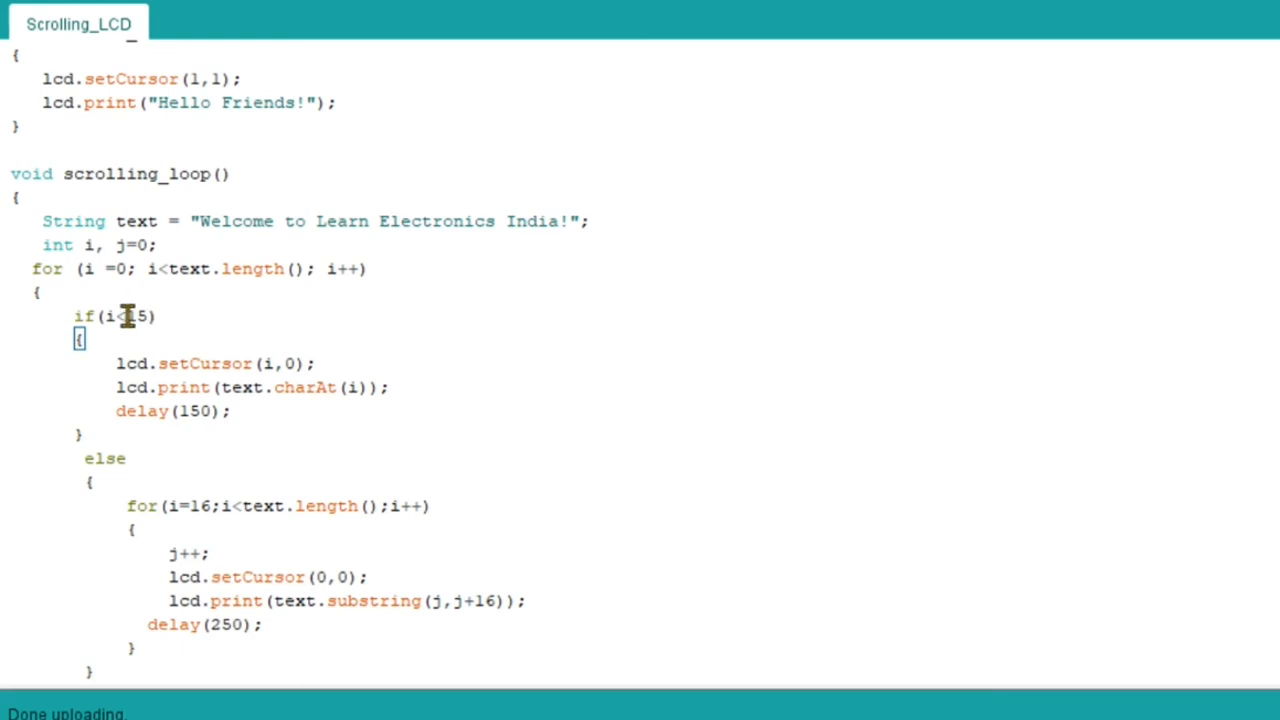
mouse_move(210, 378)
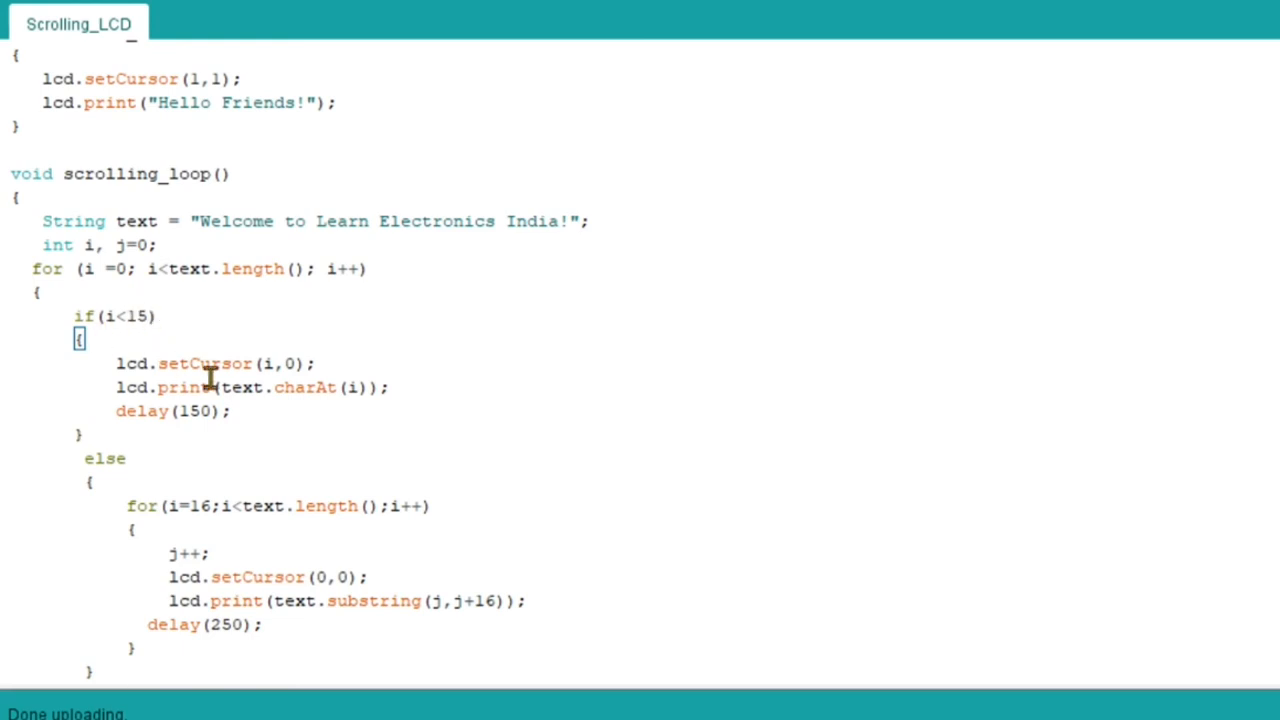
mouse_move(278, 364)
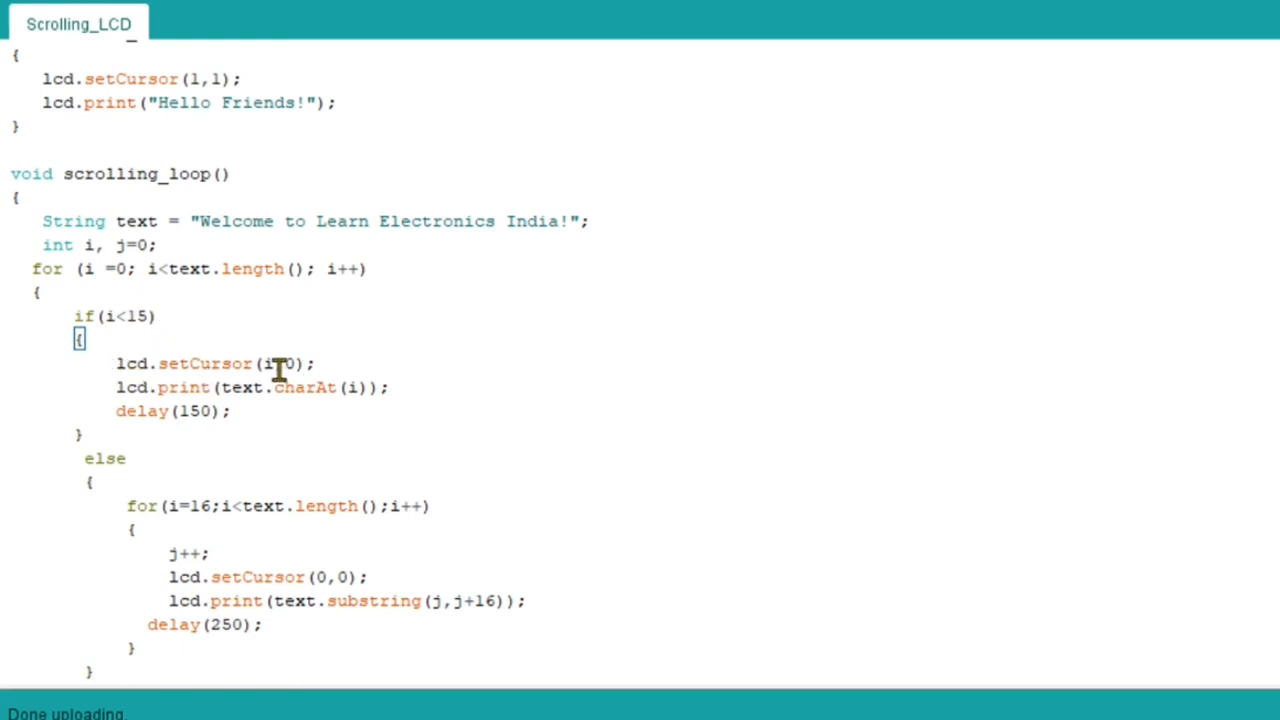
mouse_move(120, 318)
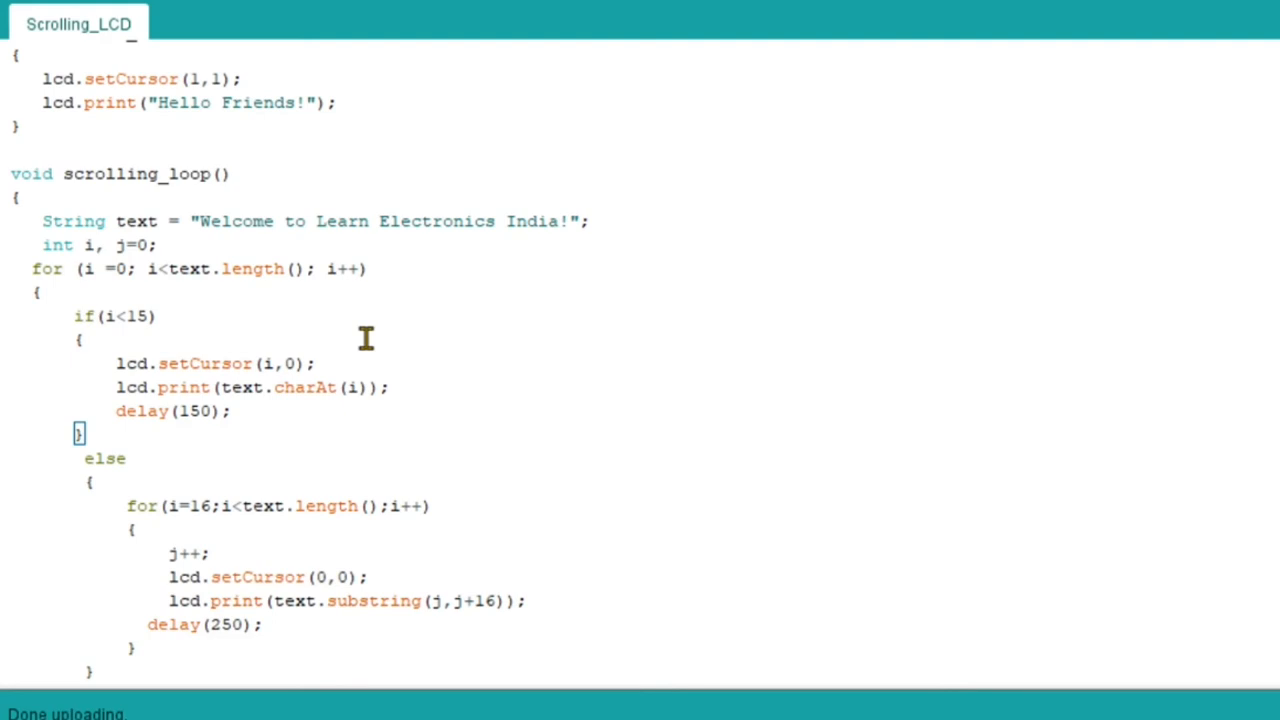
mouse_move(284, 402)
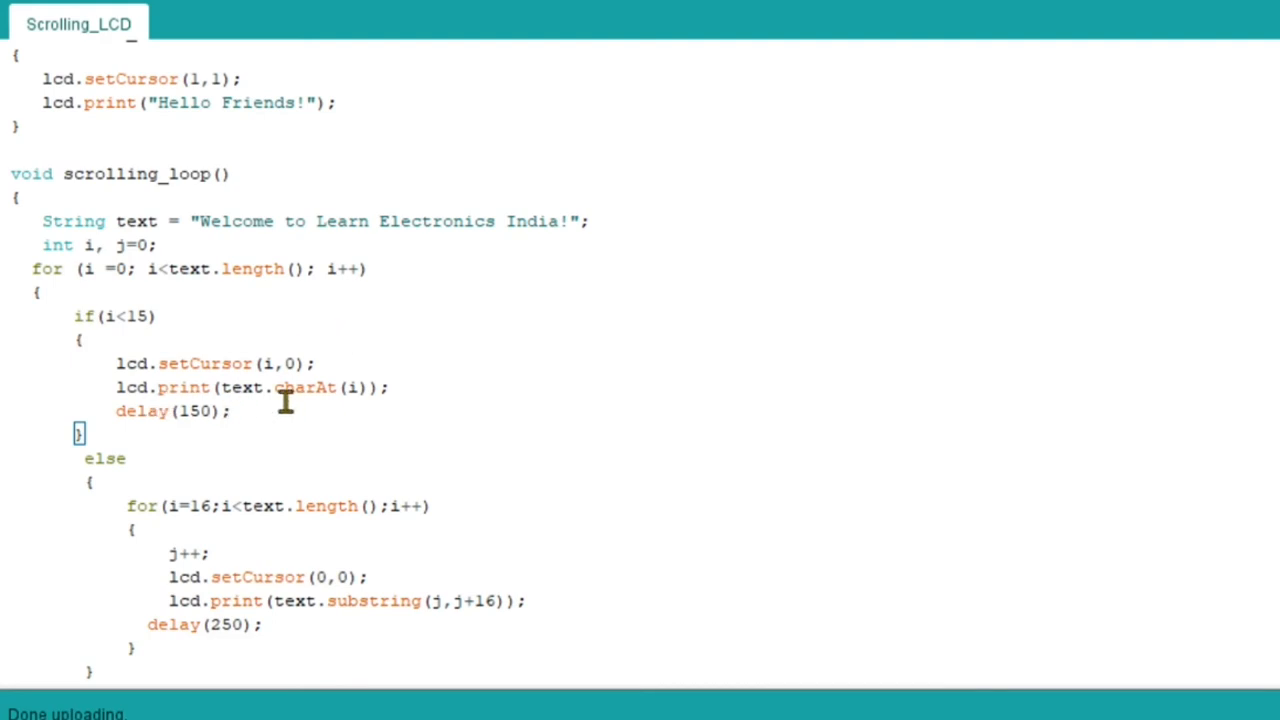
mouse_move(362, 392)
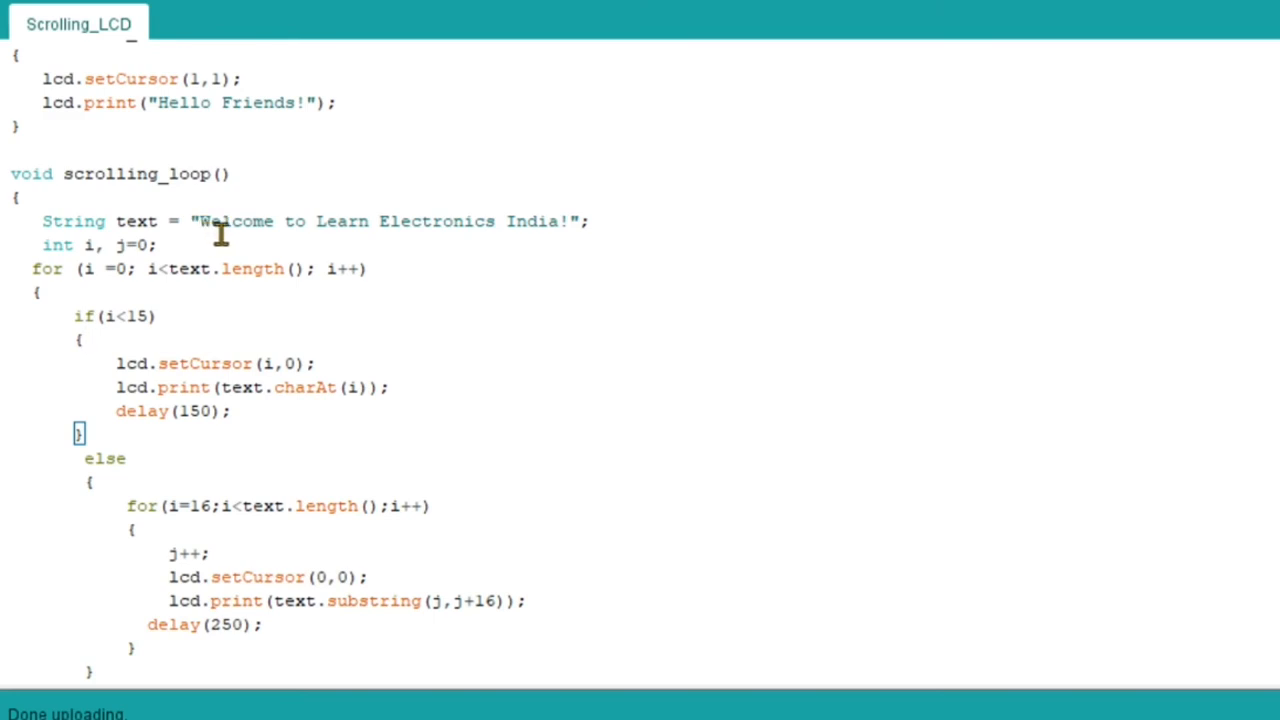
mouse_move(230, 244)
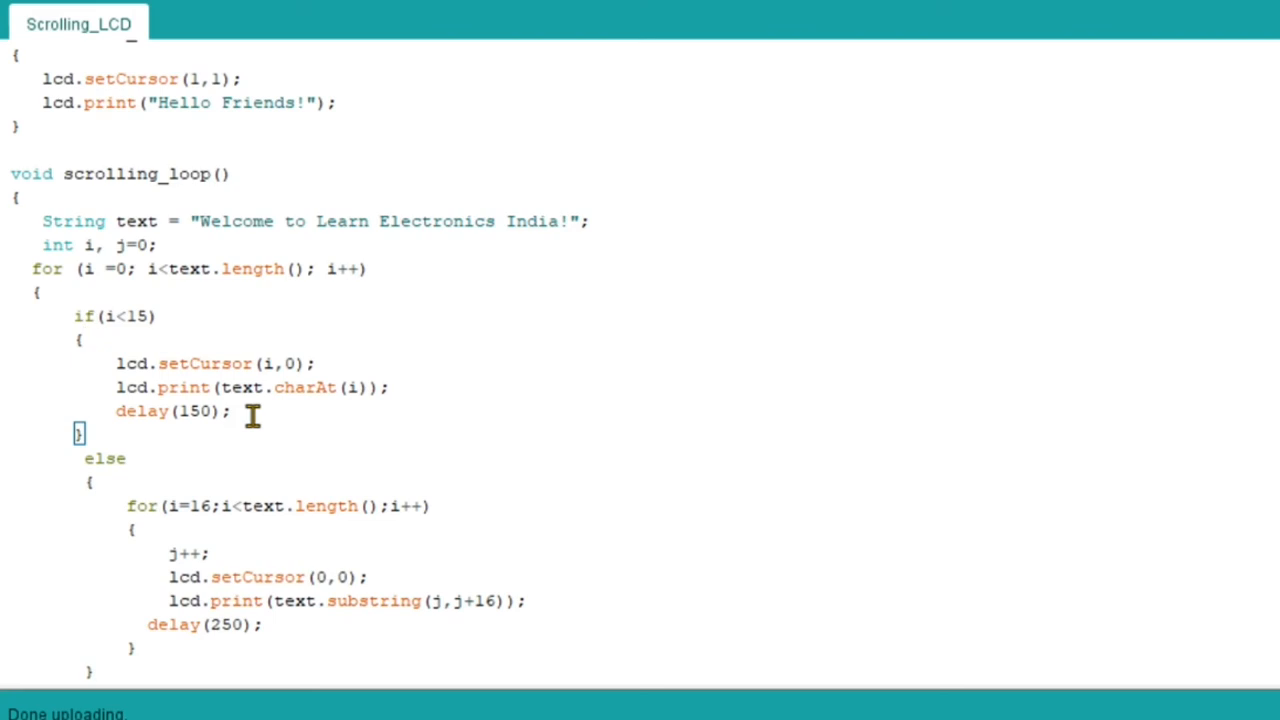
mouse_move(272, 504)
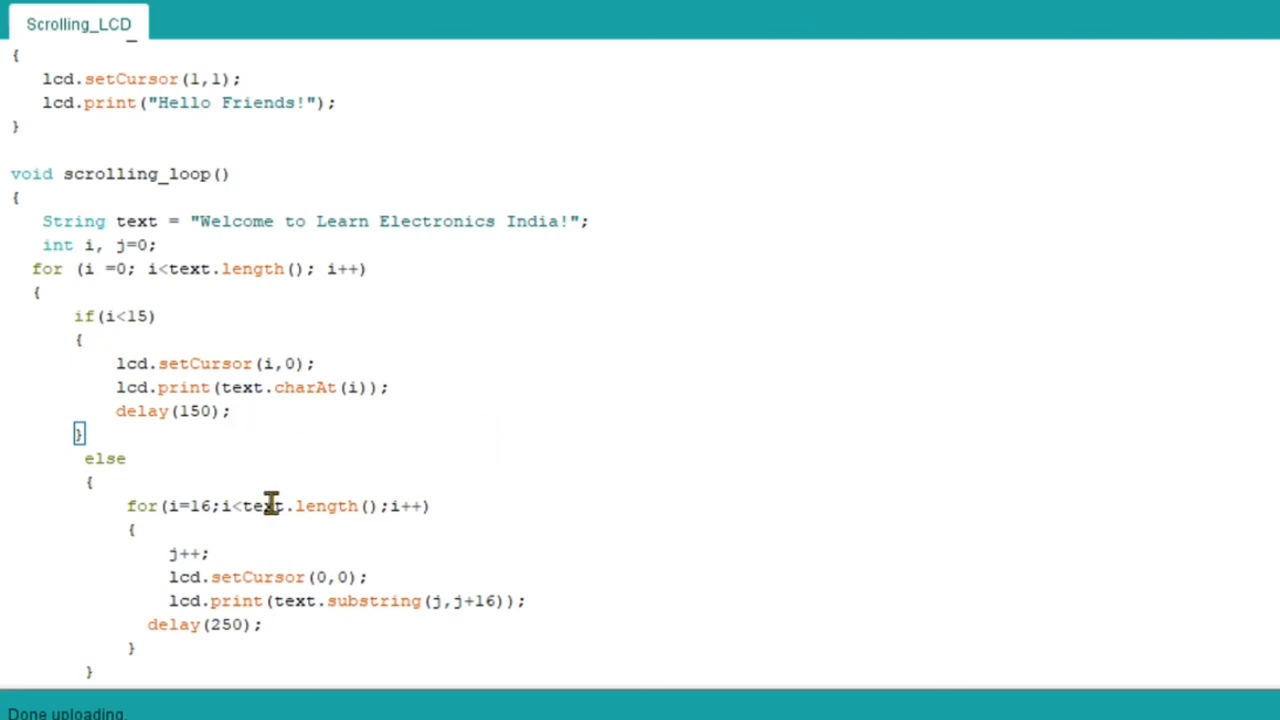
scroll(down, 3)
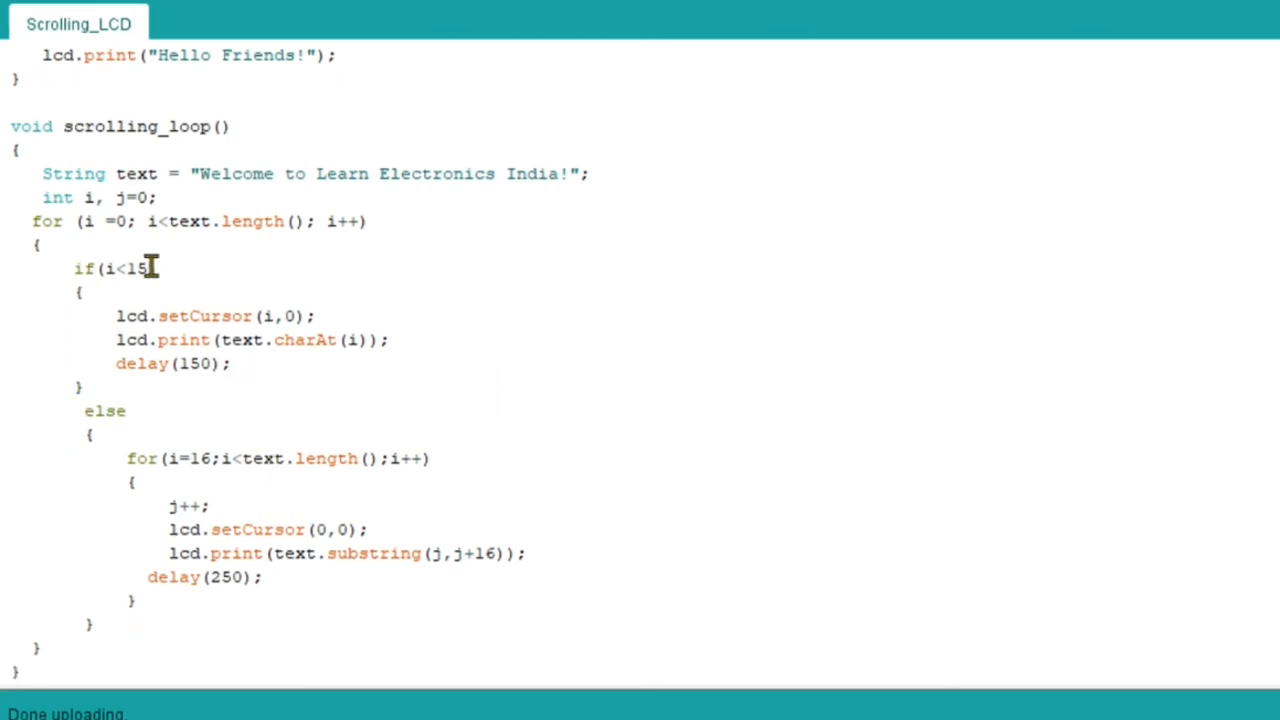
mouse_move(318, 424)
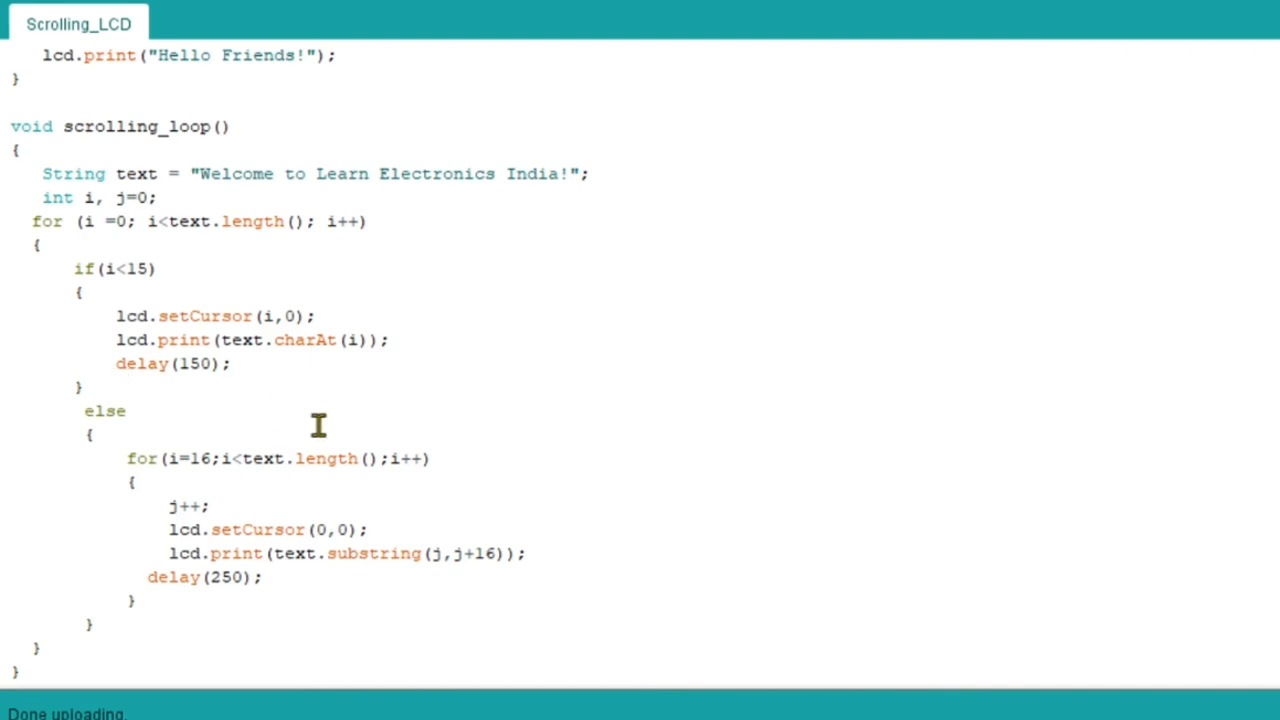
scroll(down, 3)
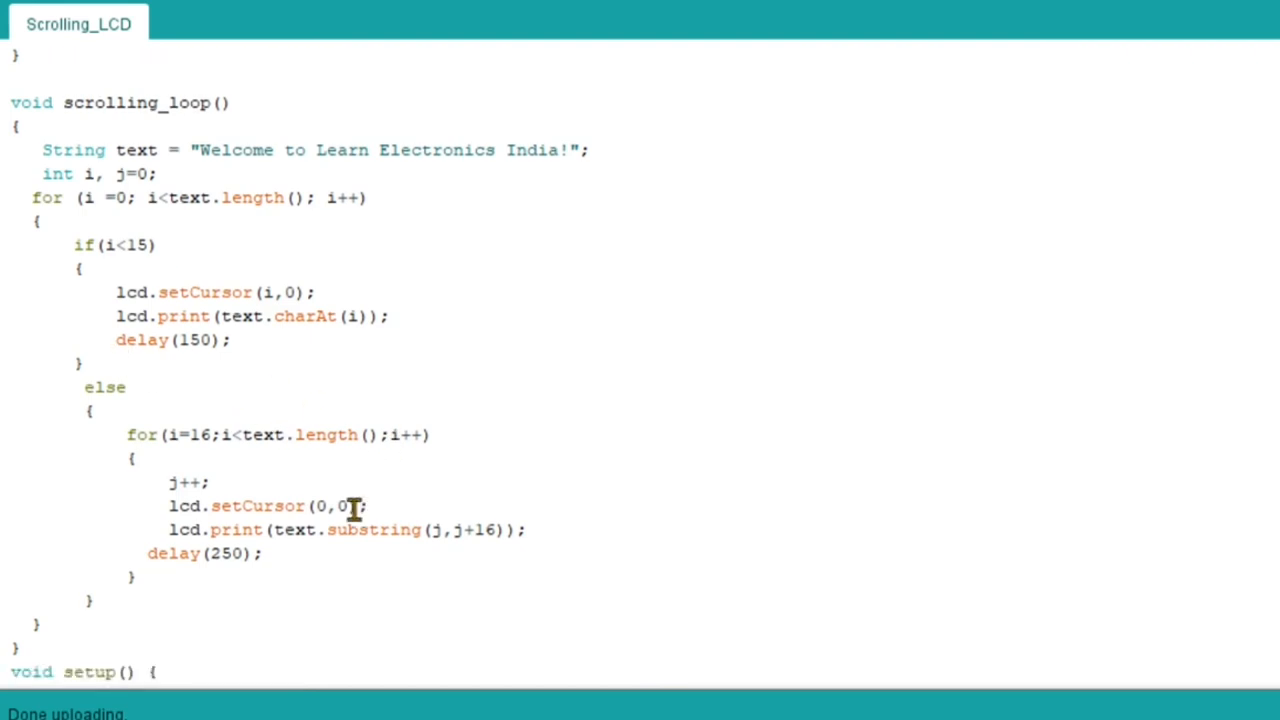
scroll(down, 3)
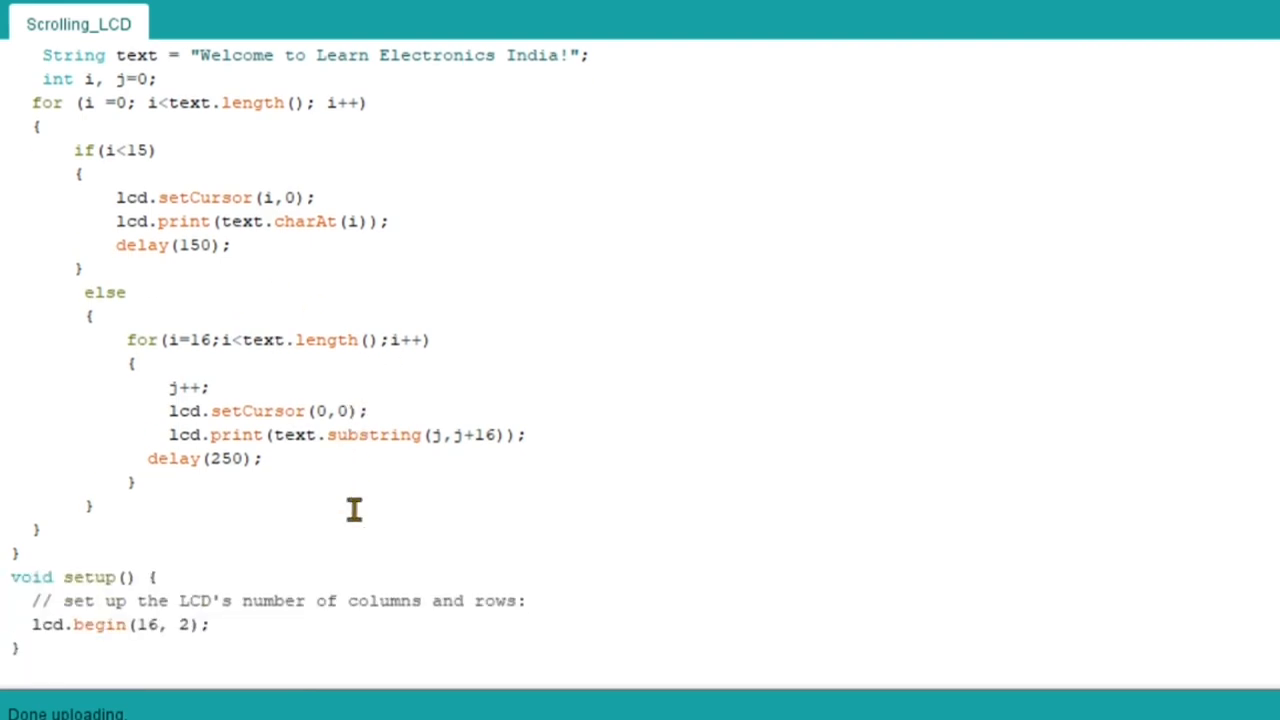
mouse_move(512, 420)
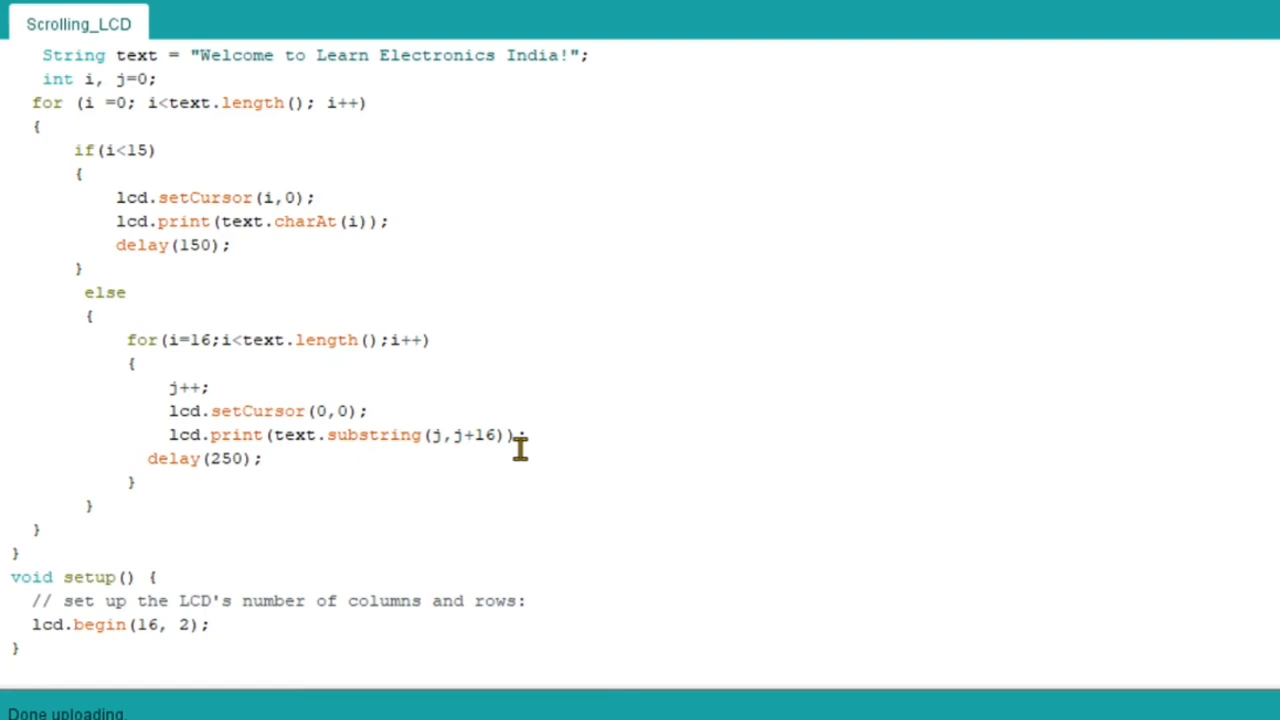
mouse_move(436, 448)
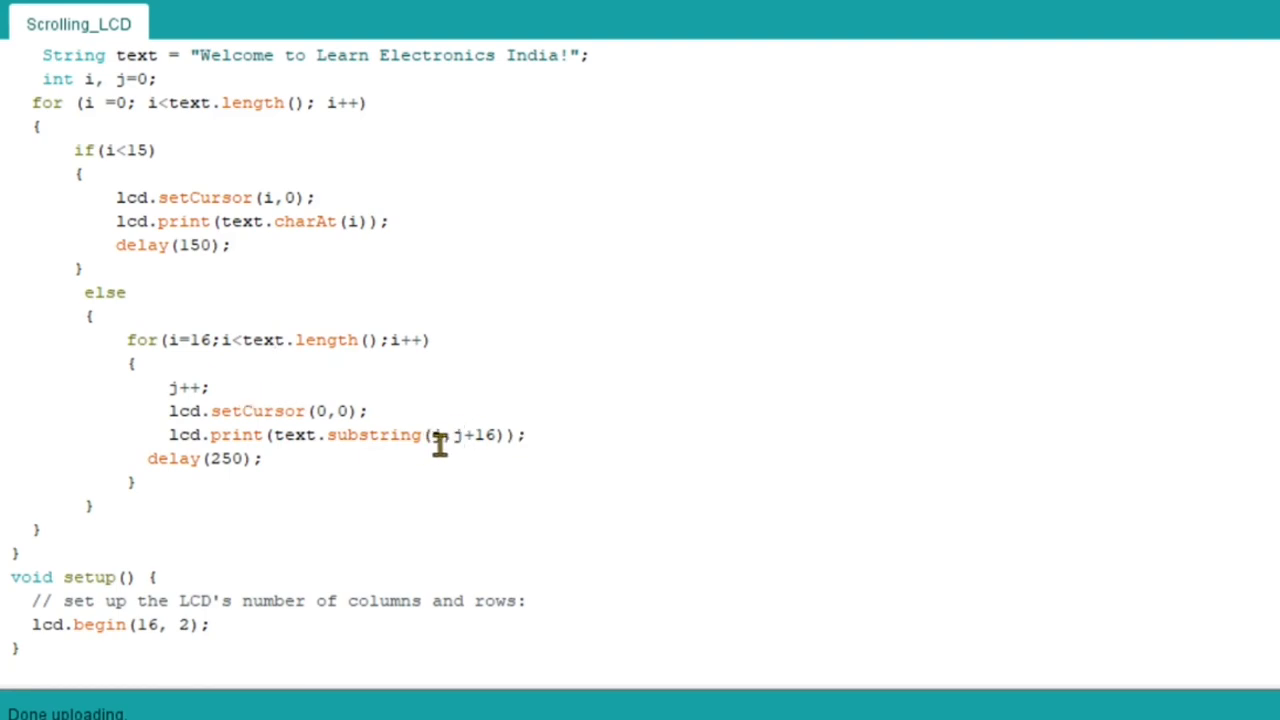
mouse_move(140, 370)
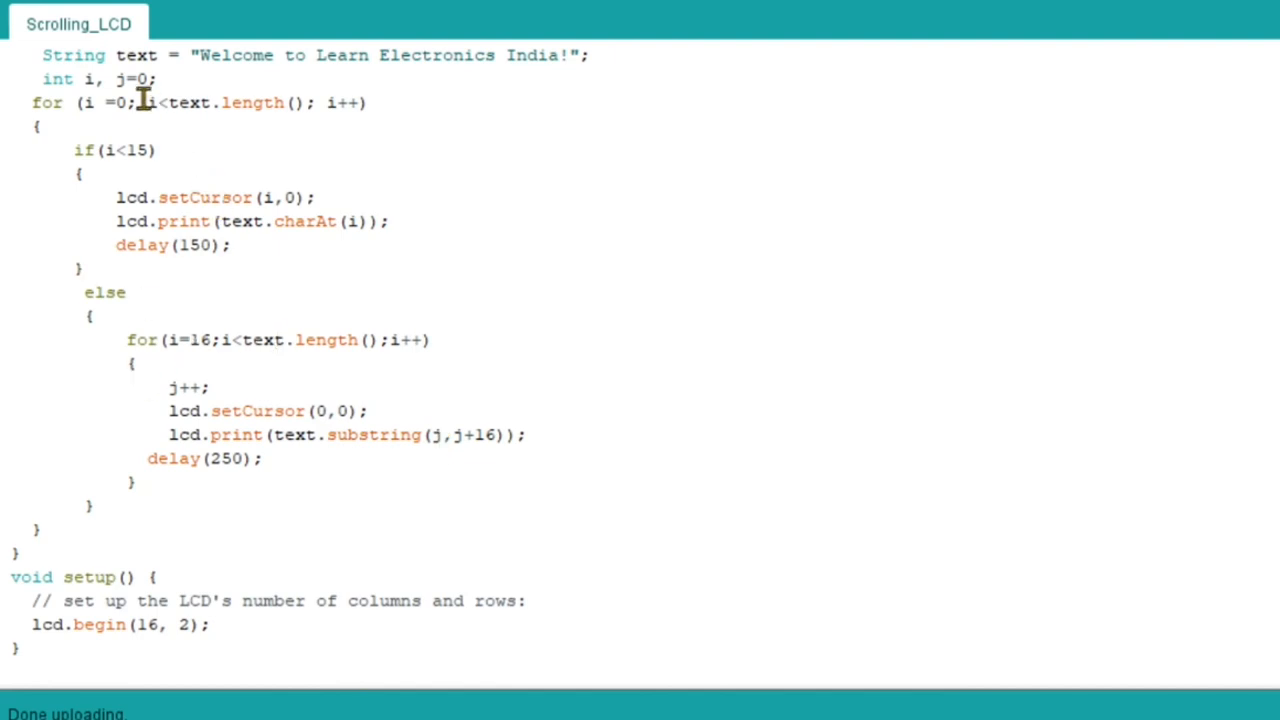
mouse_move(184, 390)
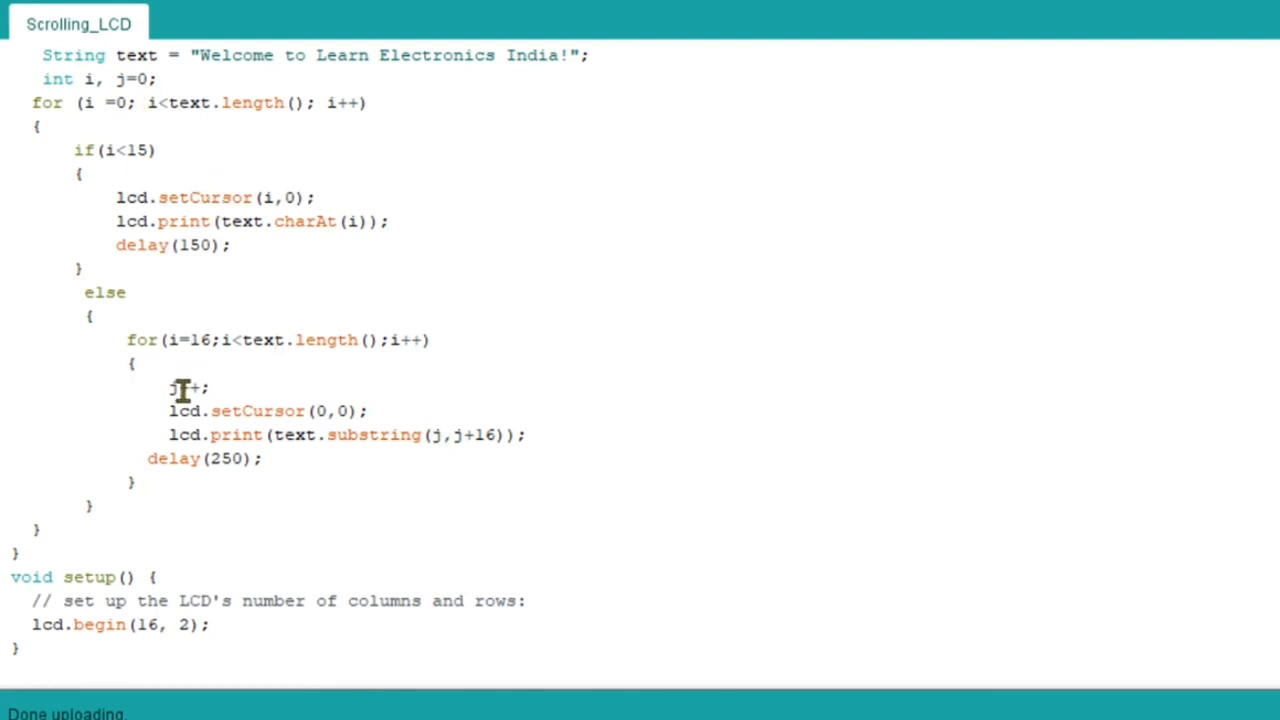
mouse_move(344, 262)
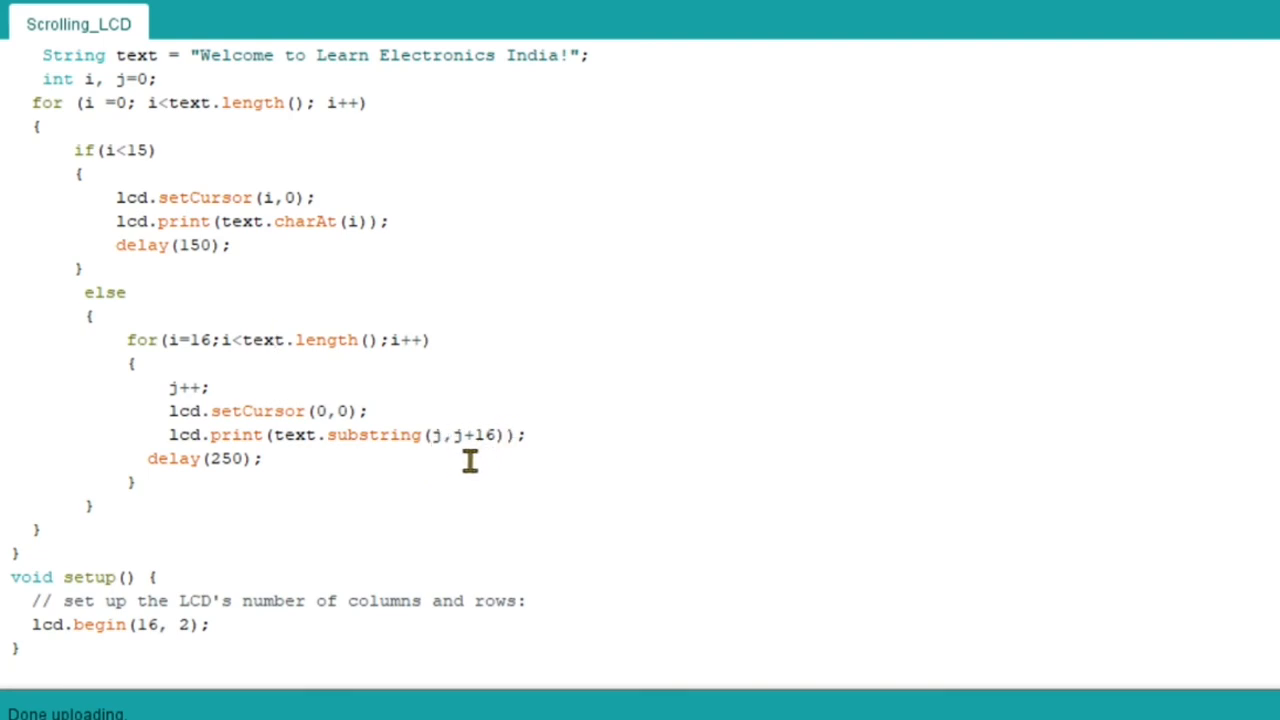
mouse_move(144, 384)
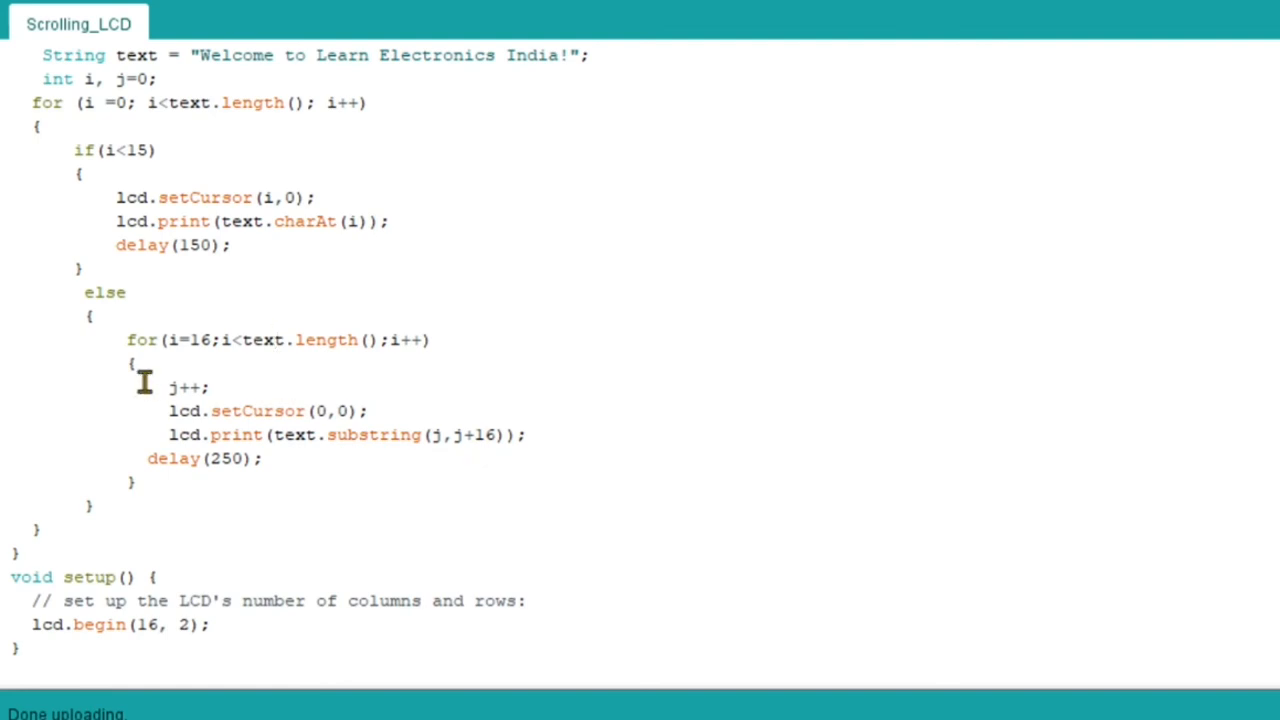
mouse_move(336, 384)
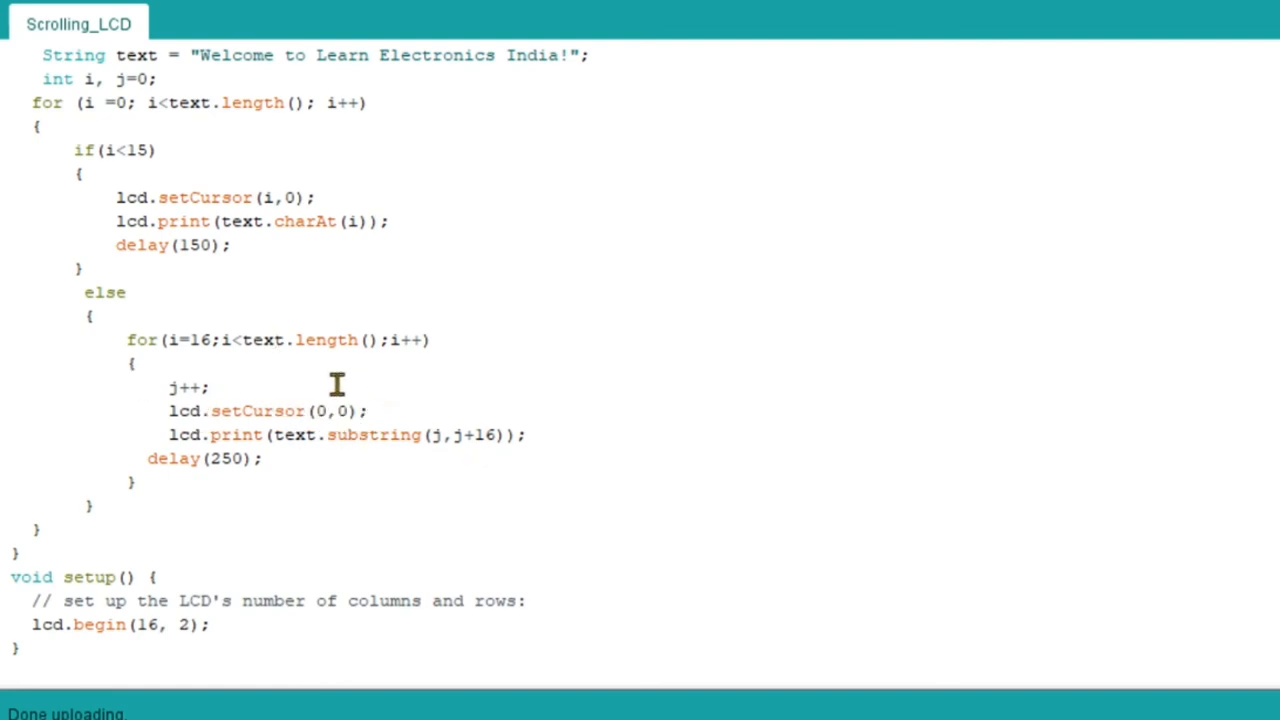
mouse_move(116, 452)
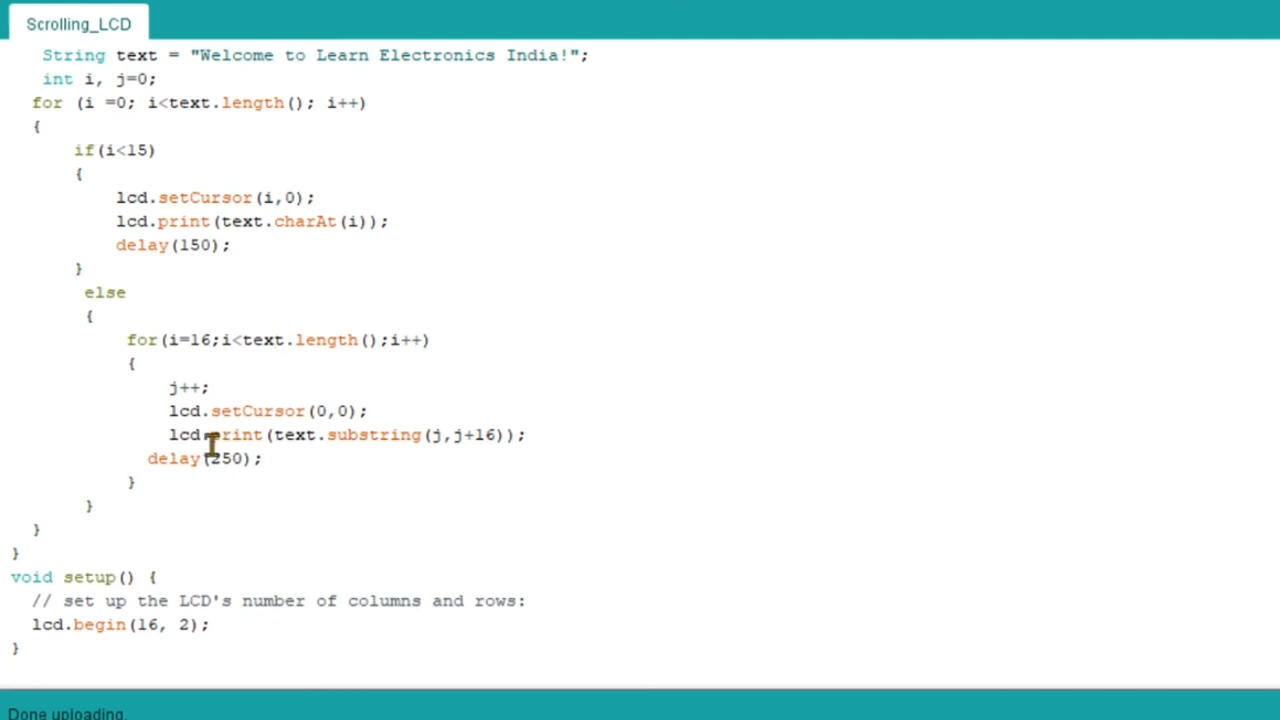
mouse_move(376, 456)
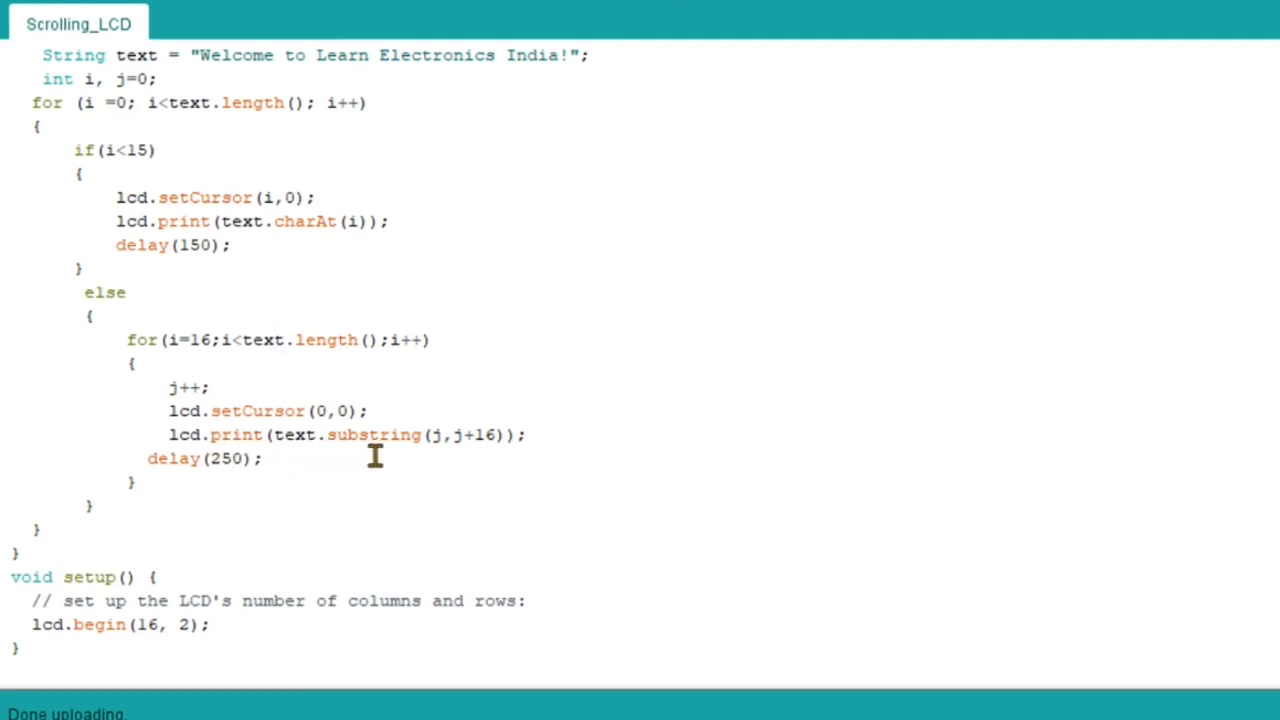
mouse_move(490, 456)
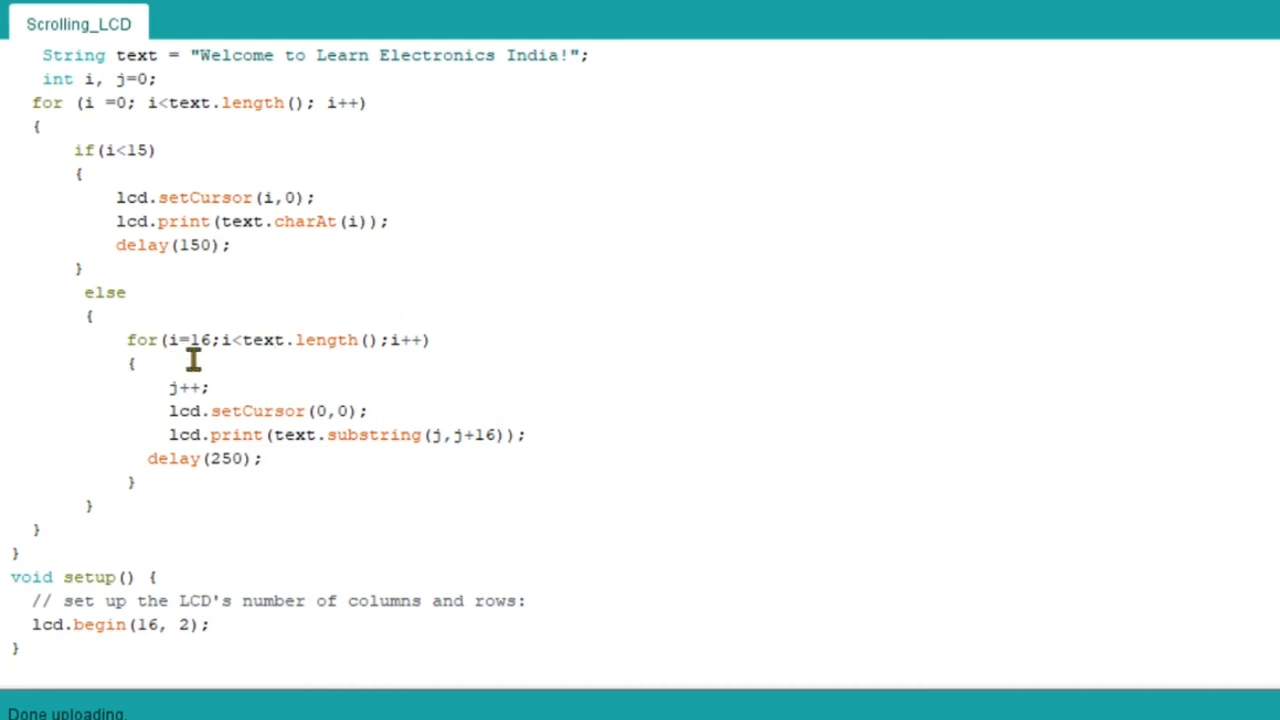
mouse_move(398, 368)
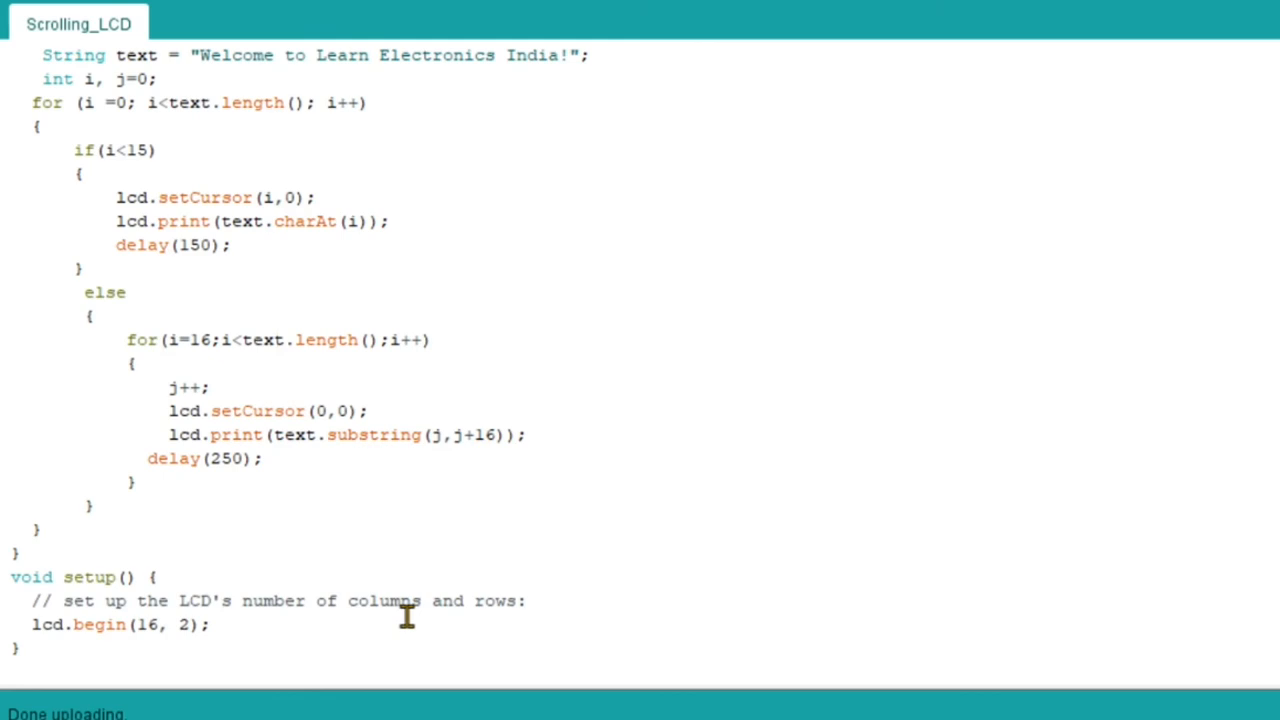
scroll(down, 3)
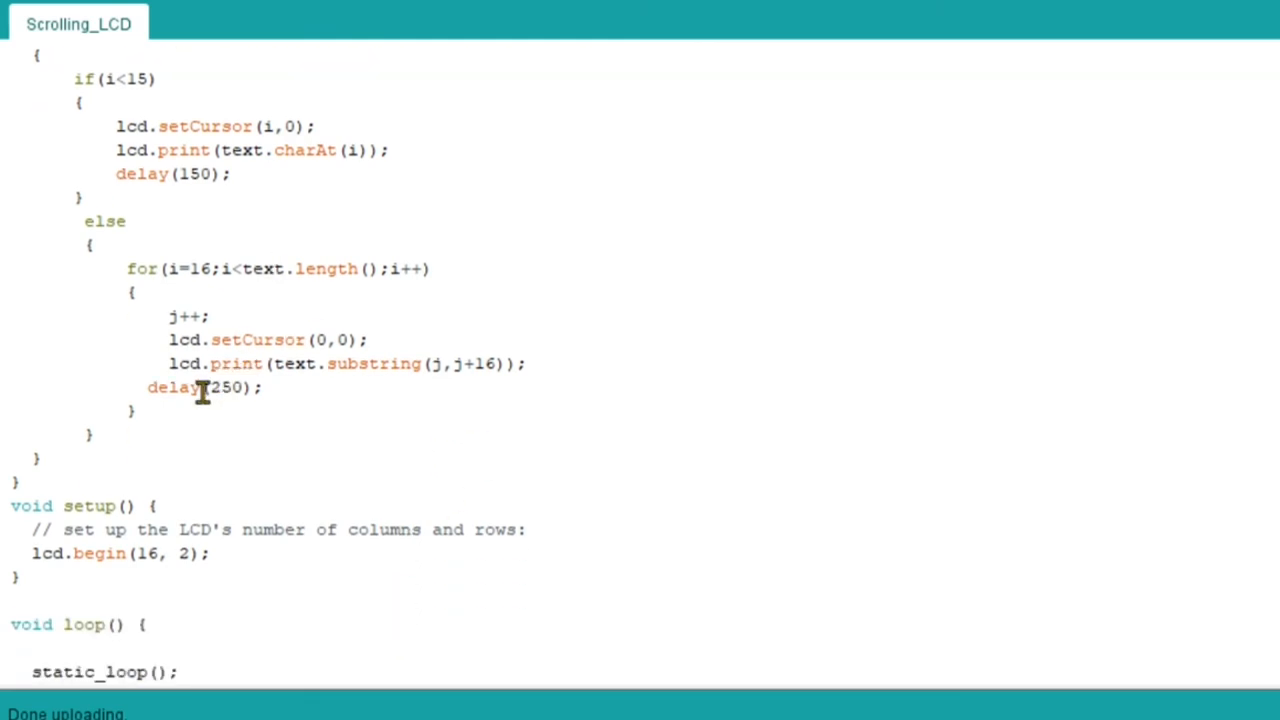
scroll(down, 3)
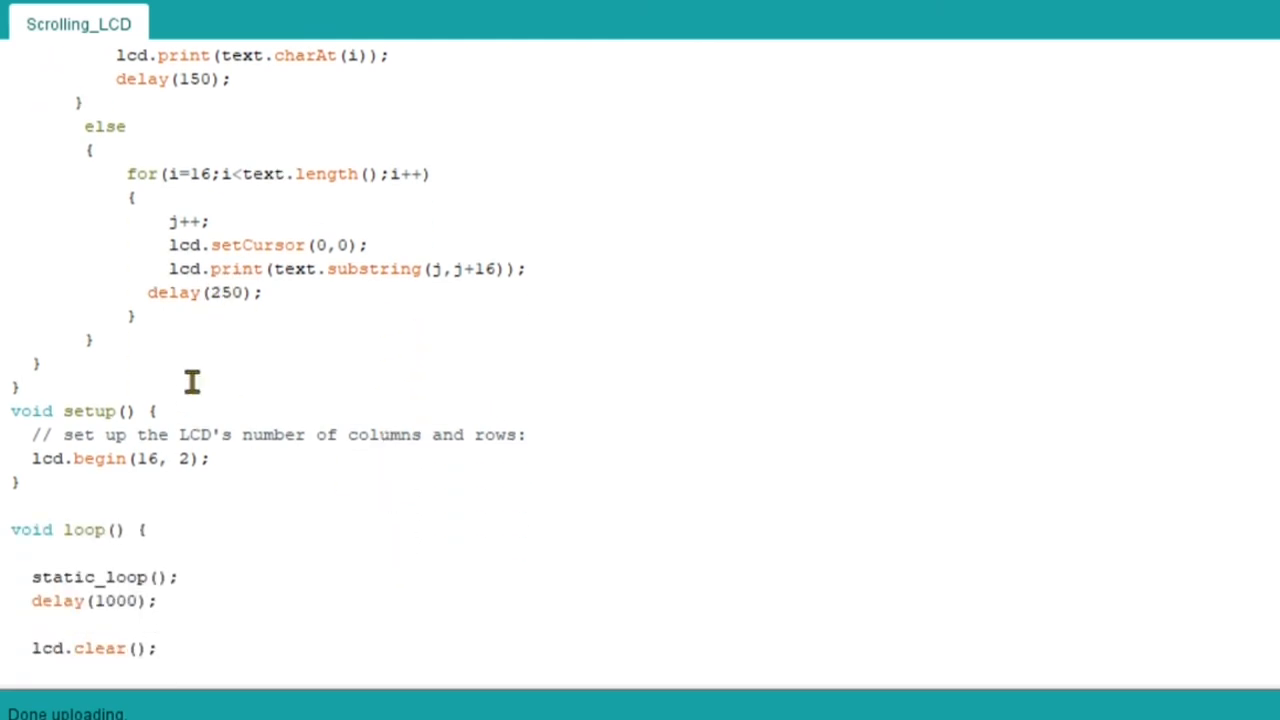
mouse_move(358, 388)
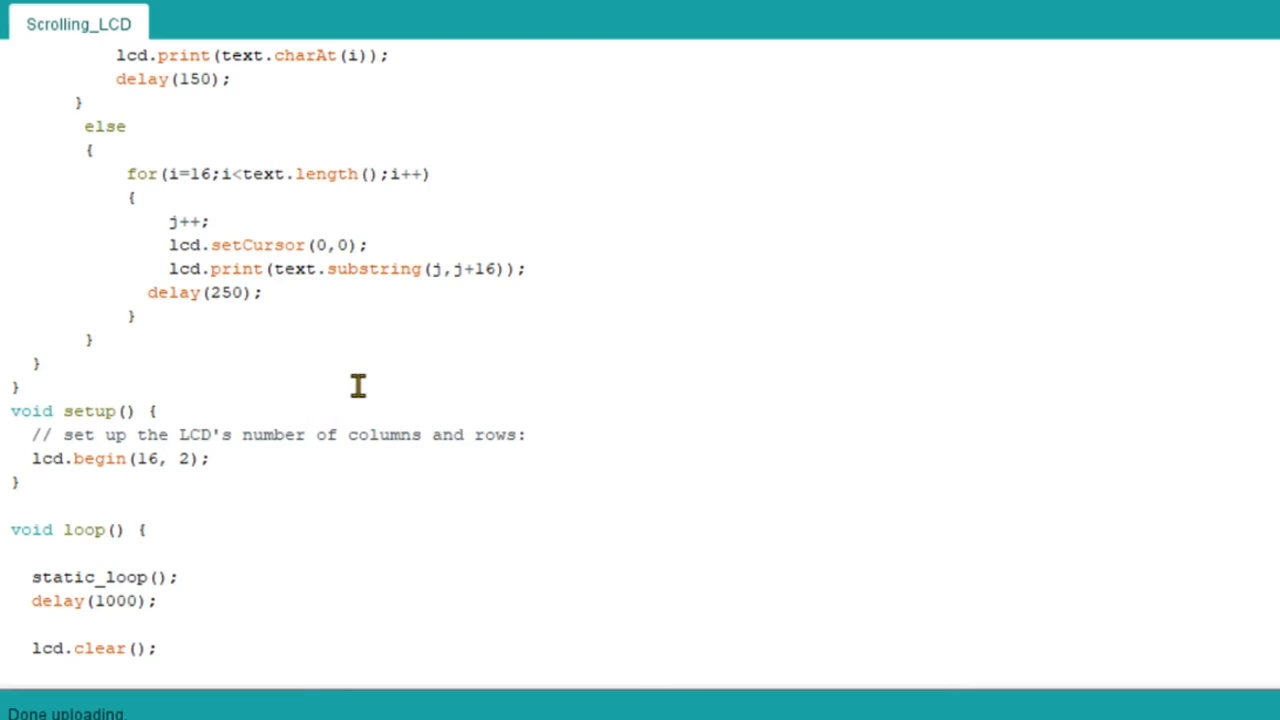
mouse_move(30, 458)
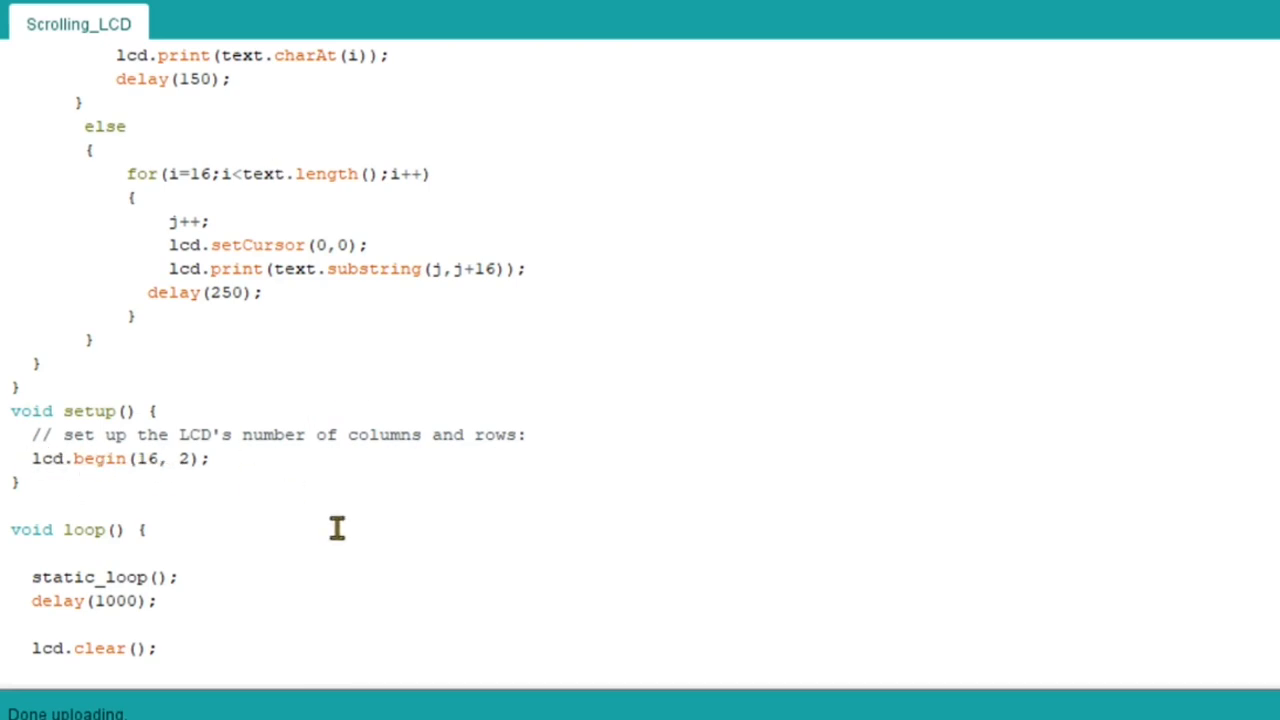
scroll(down, 3)
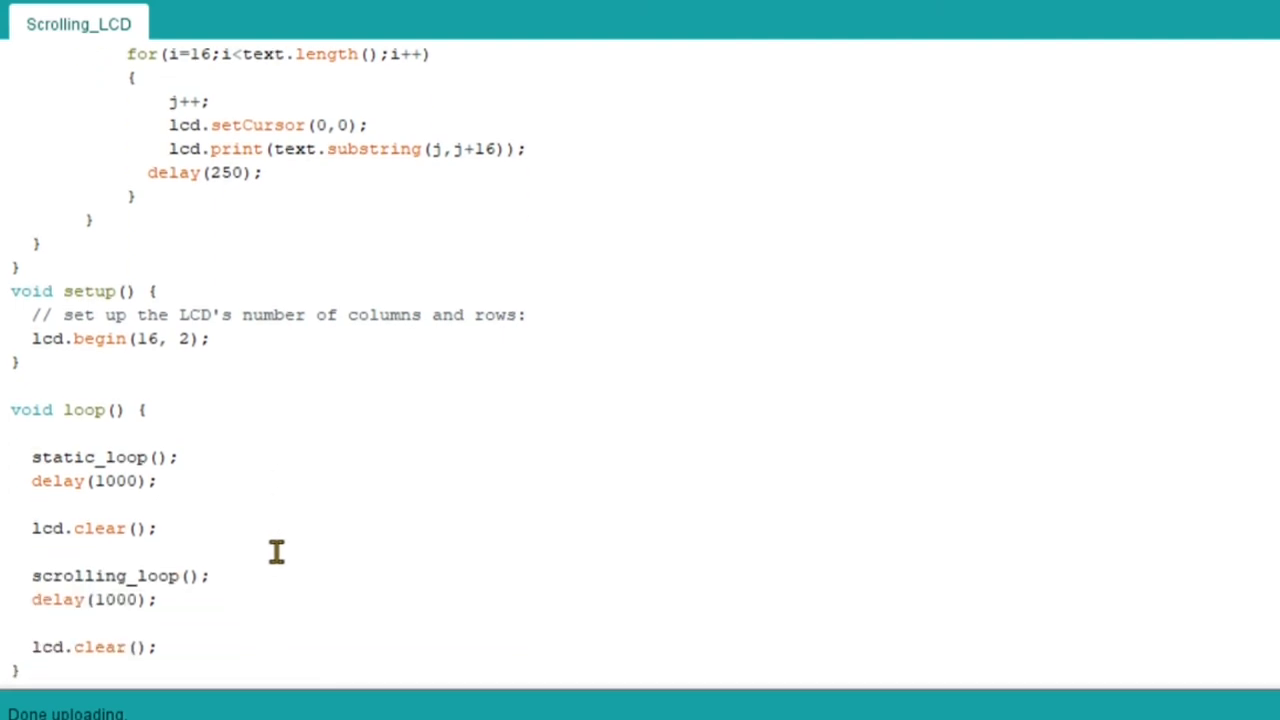
mouse_move(188, 468)
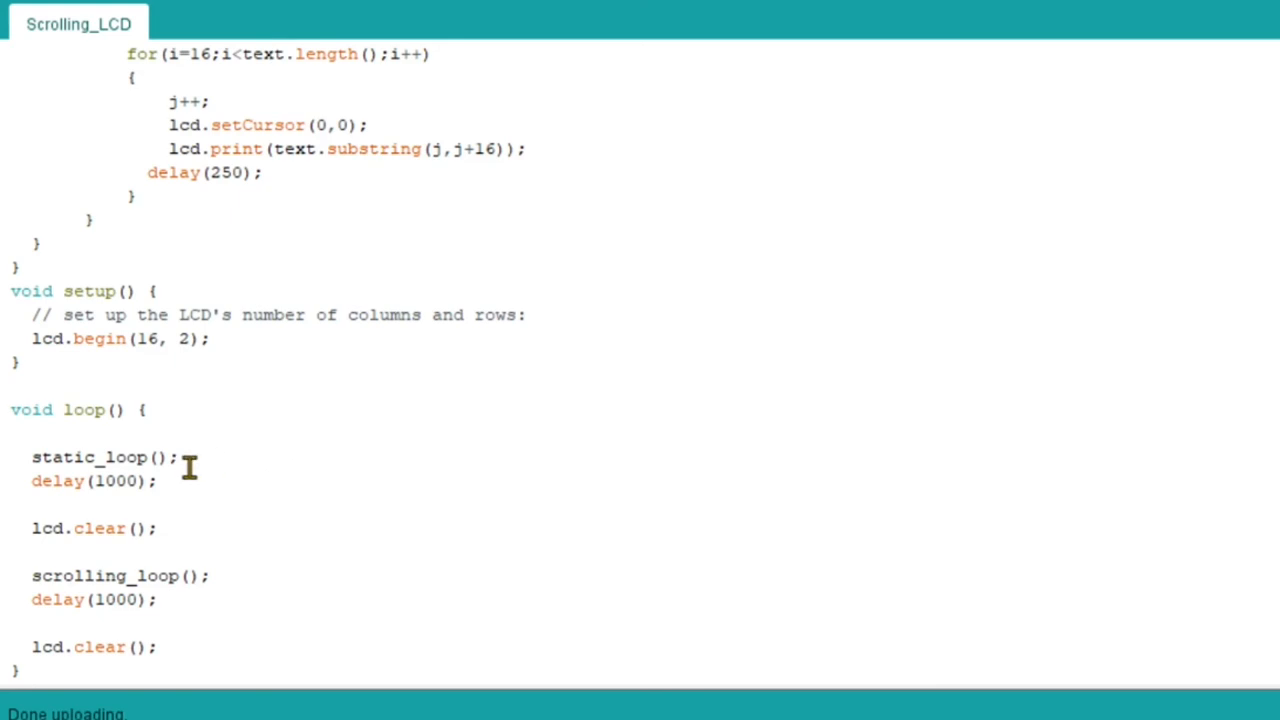
mouse_move(168, 480)
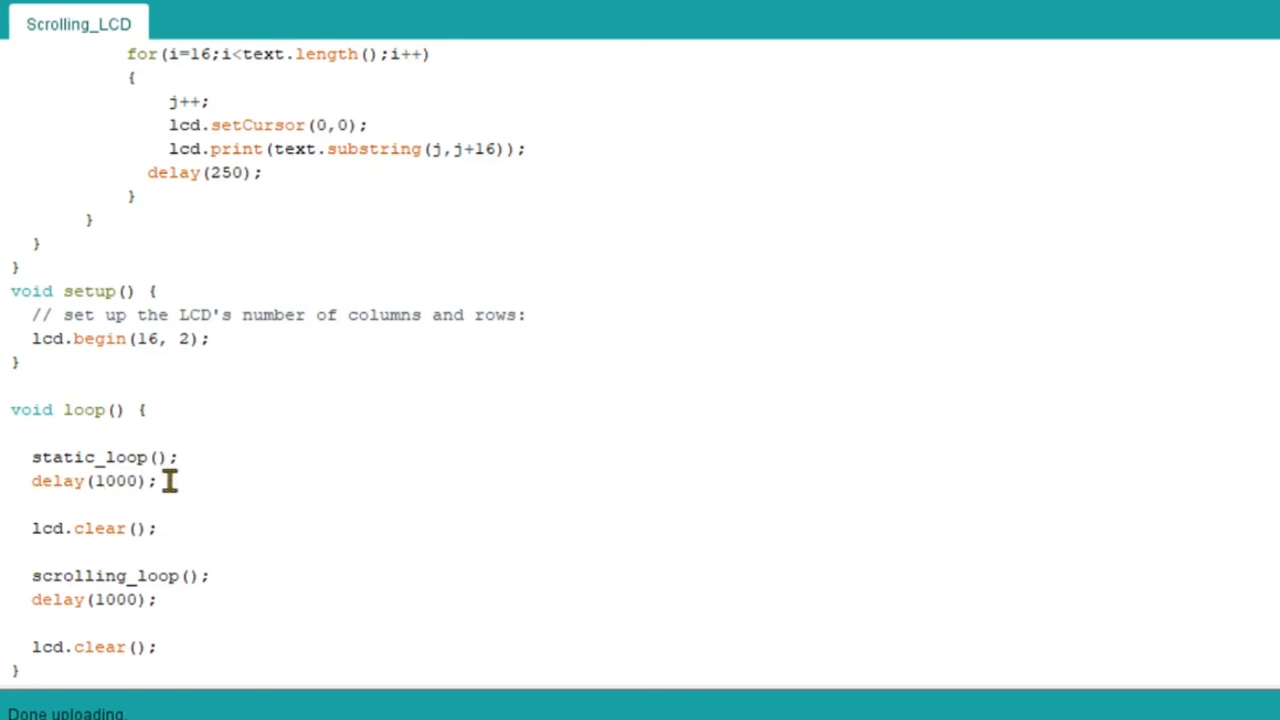
mouse_move(236, 418)
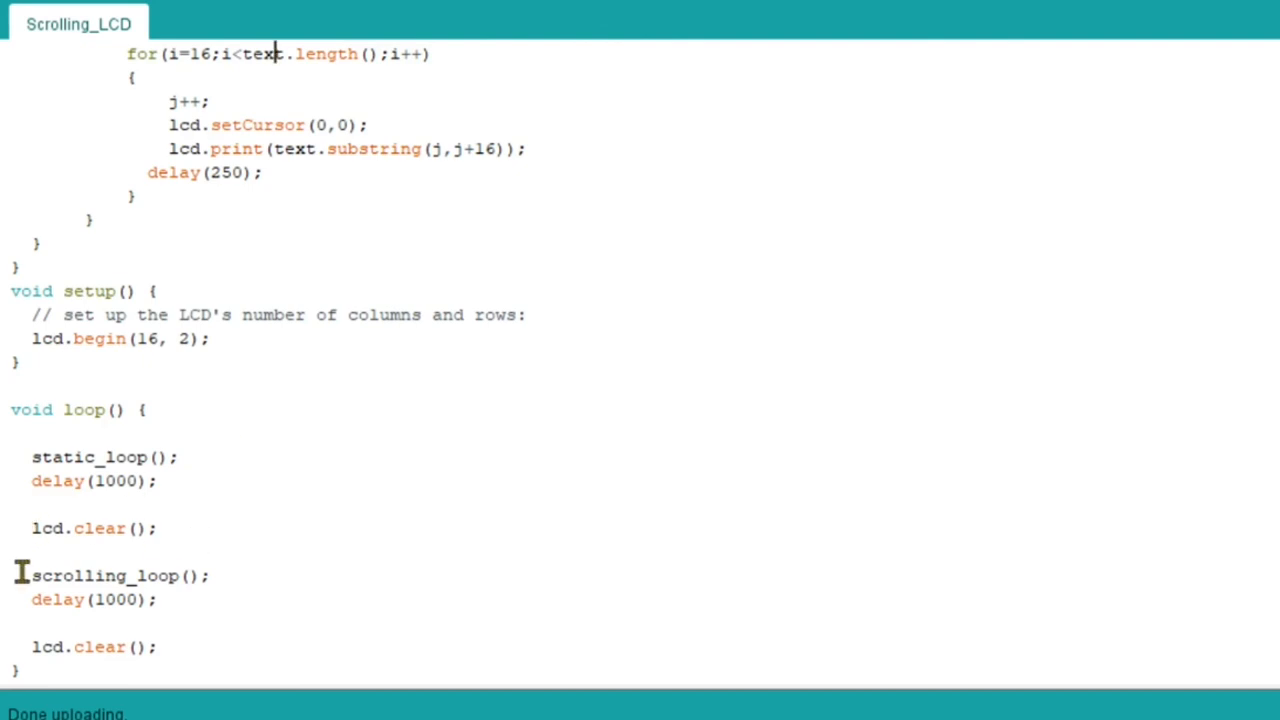
mouse_move(392, 352)
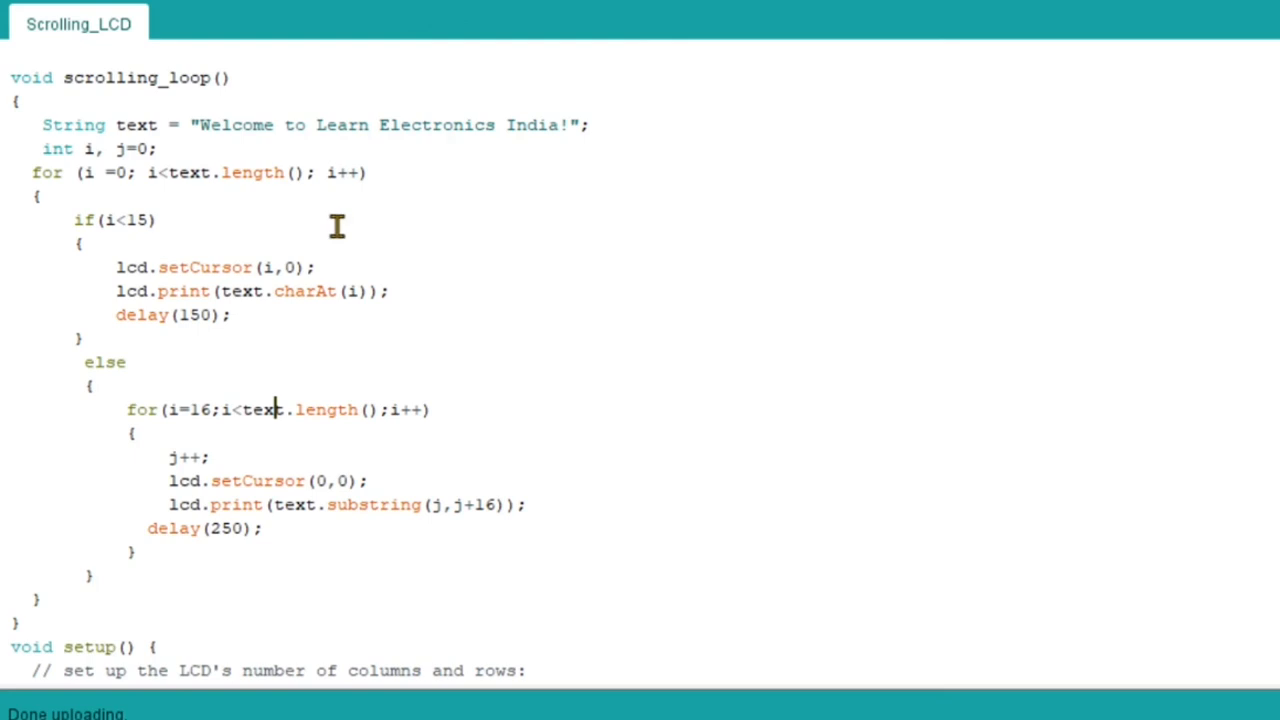
mouse_move(252, 144)
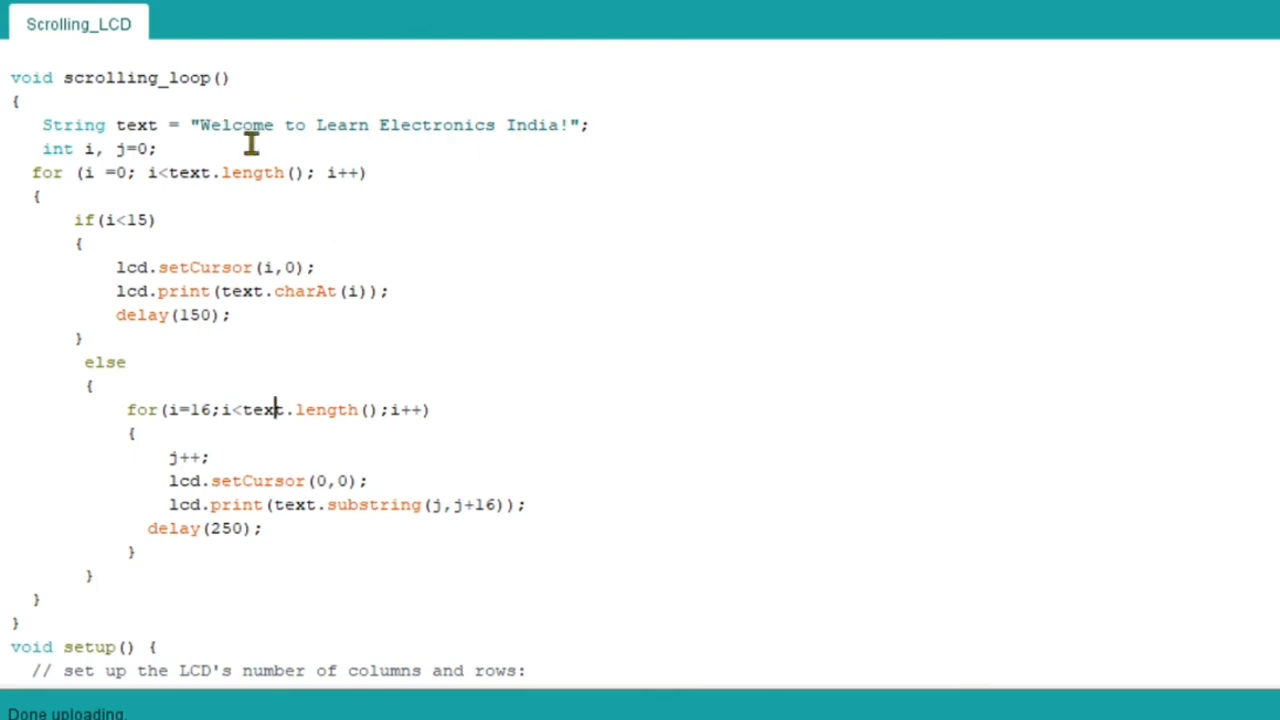
mouse_move(580, 140)
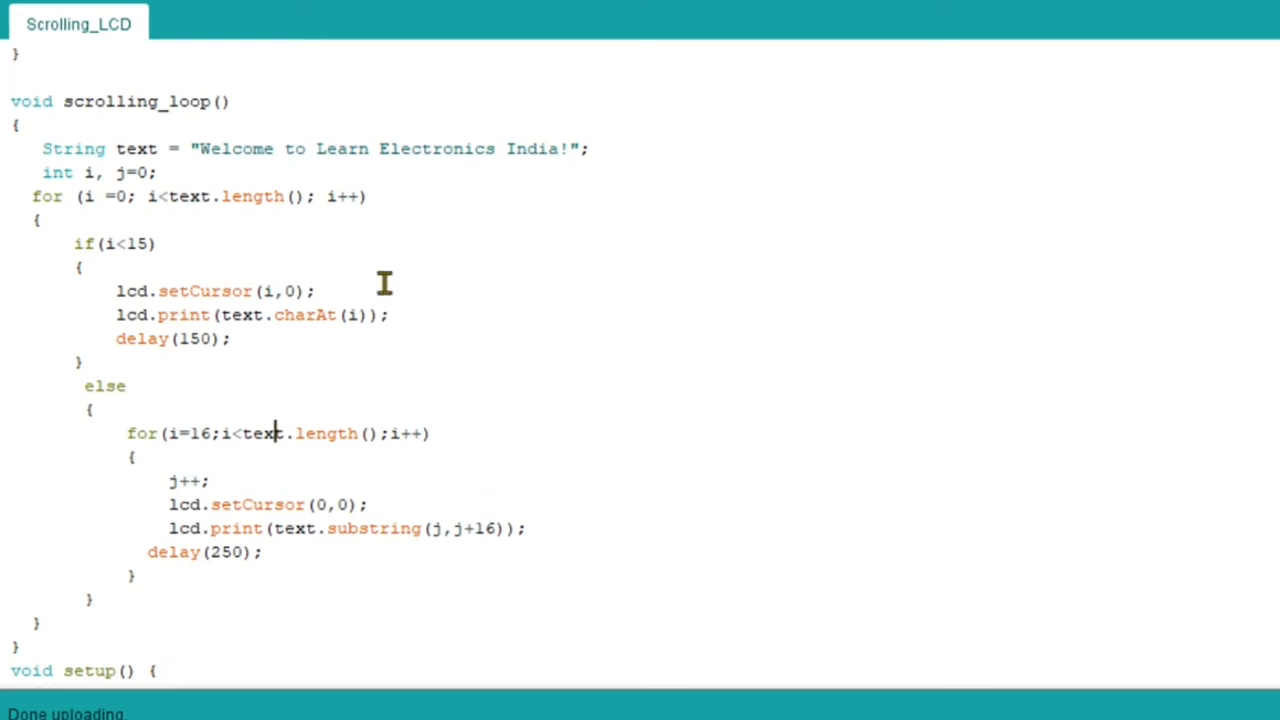
scroll(down, 3)
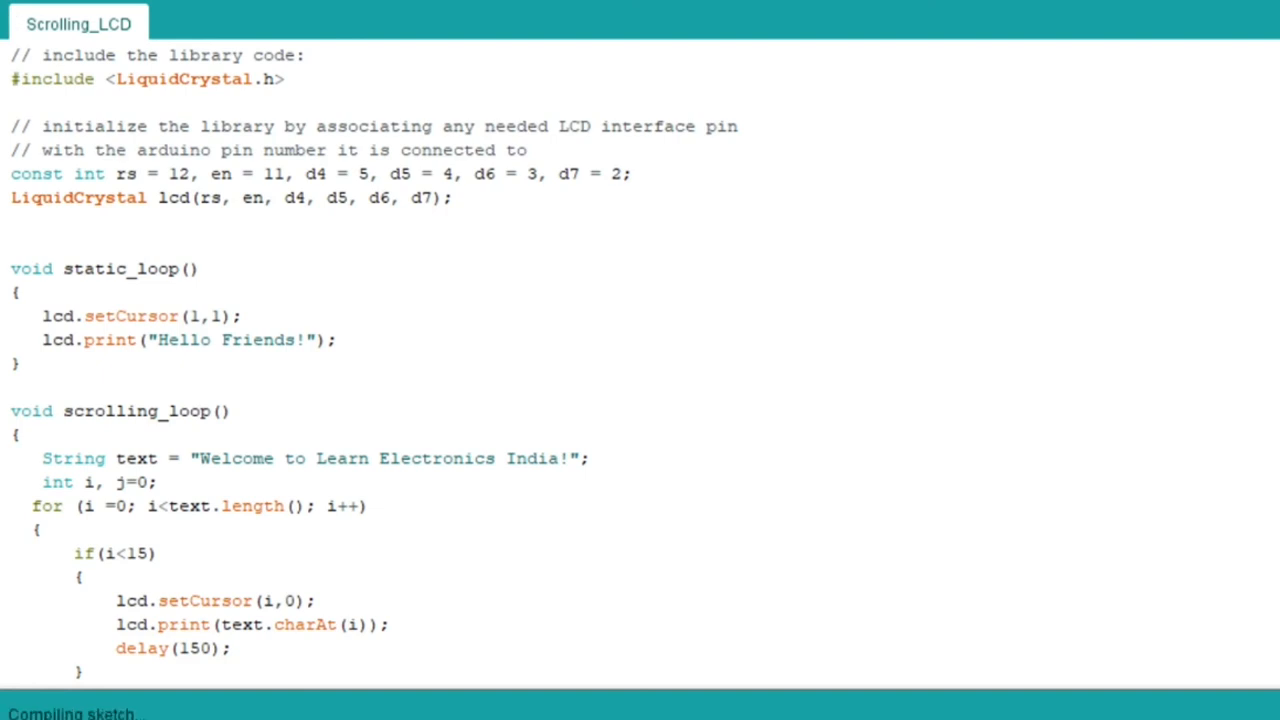
mouse_move(1128, 684)
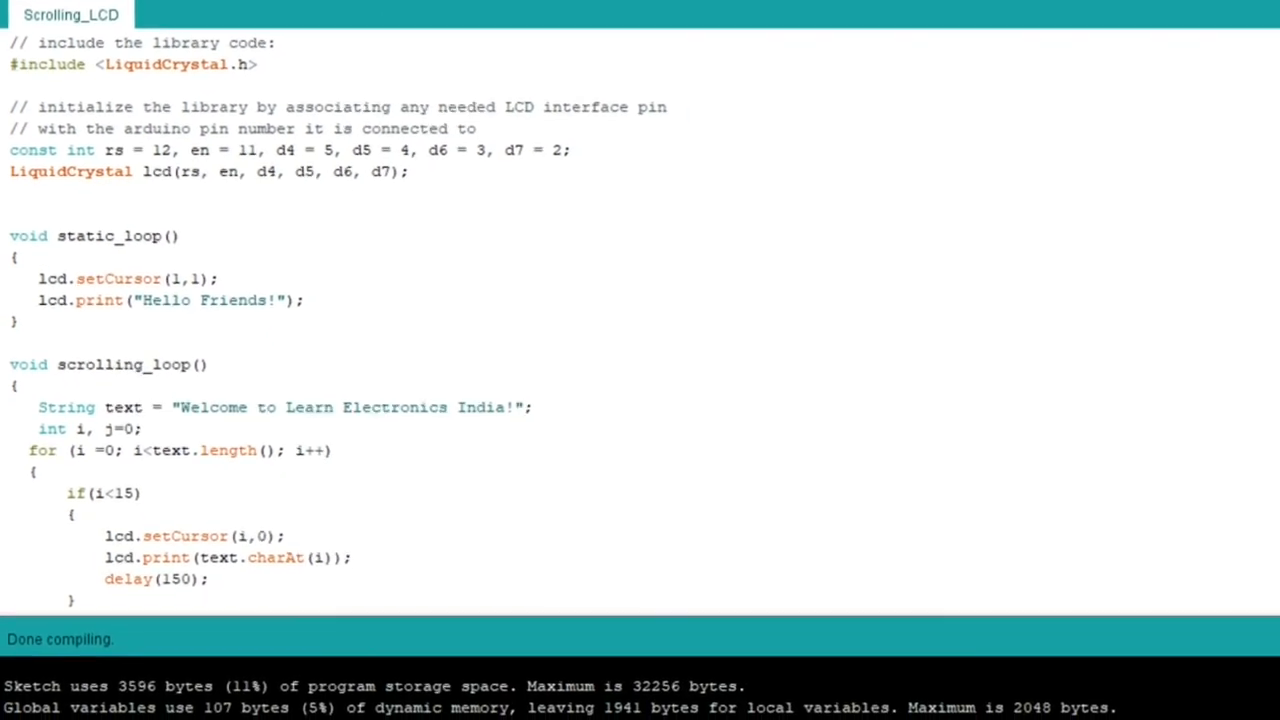
scroll(down, 3)
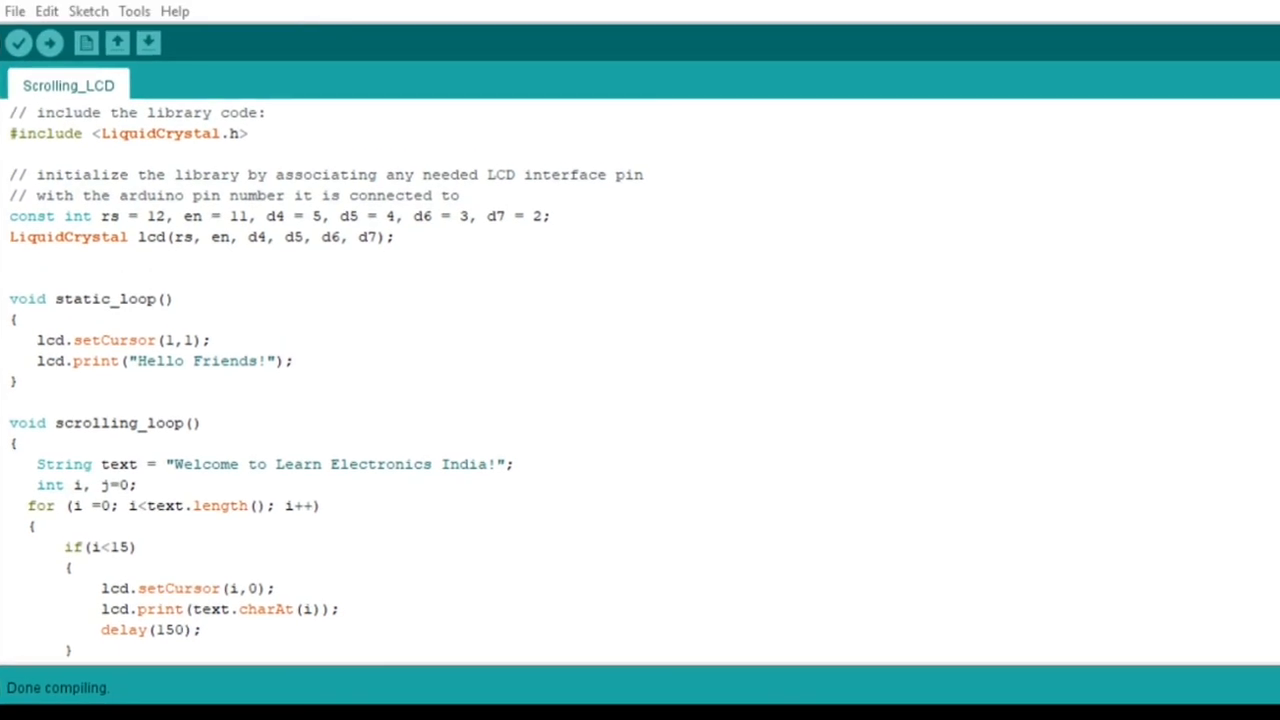
click(16, 40)
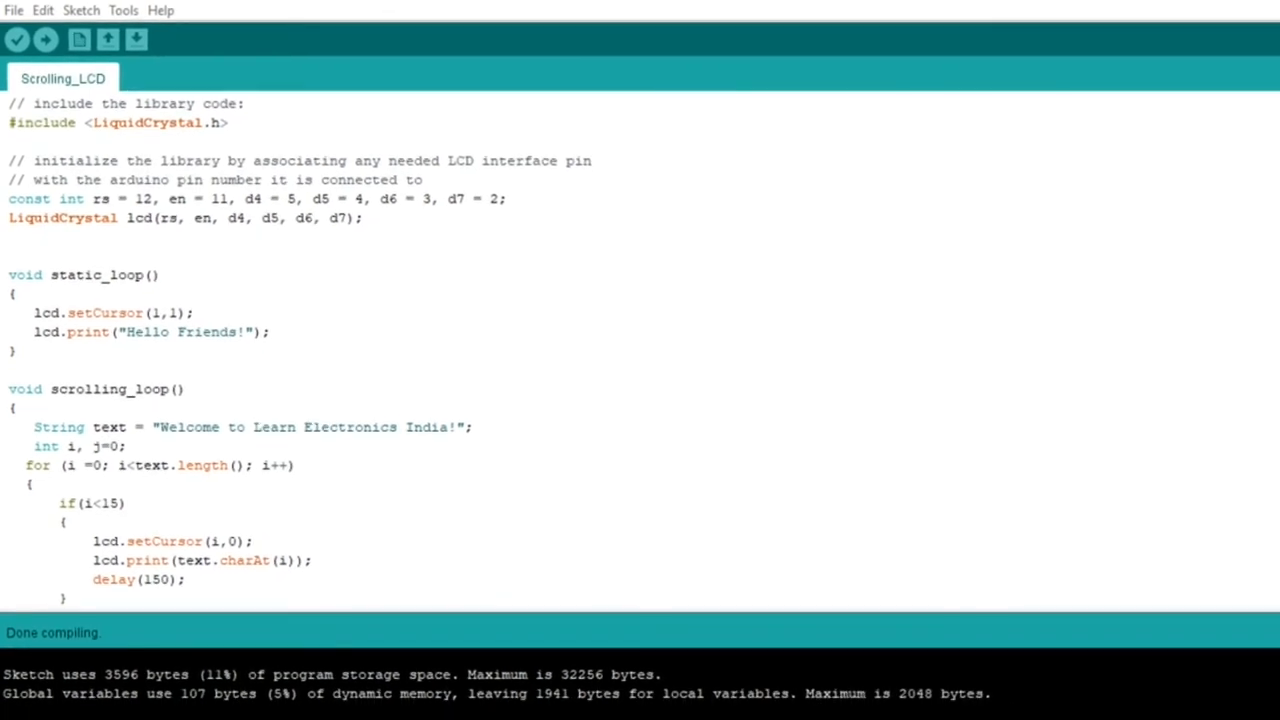